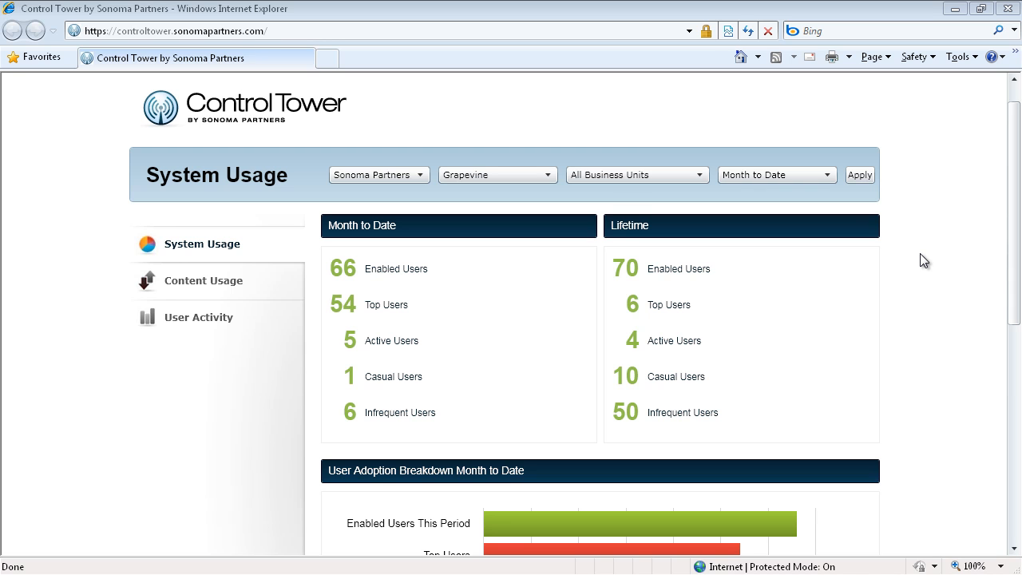
pyautogui.moveTo(611, 283)
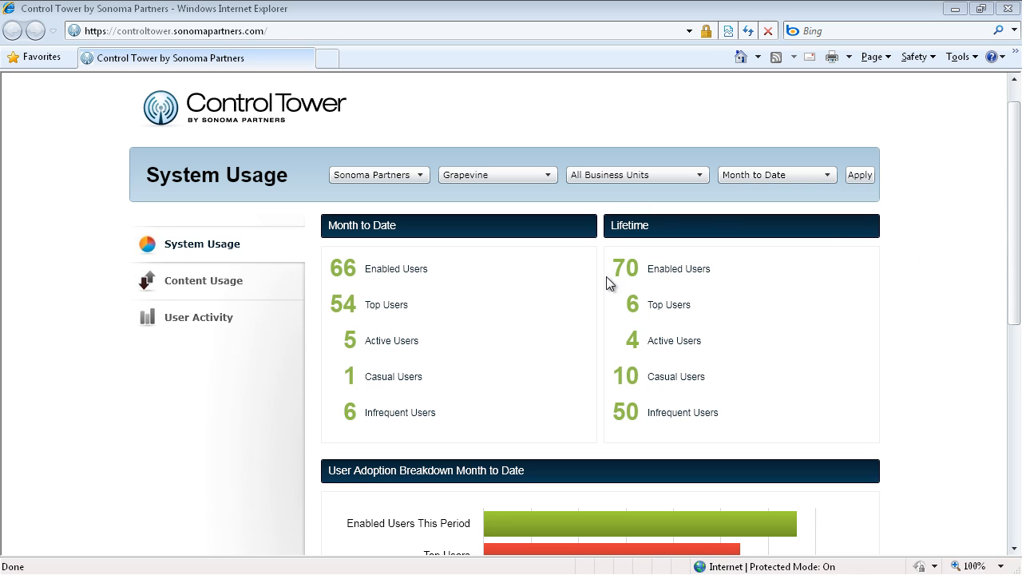
pyautogui.moveTo(610, 234)
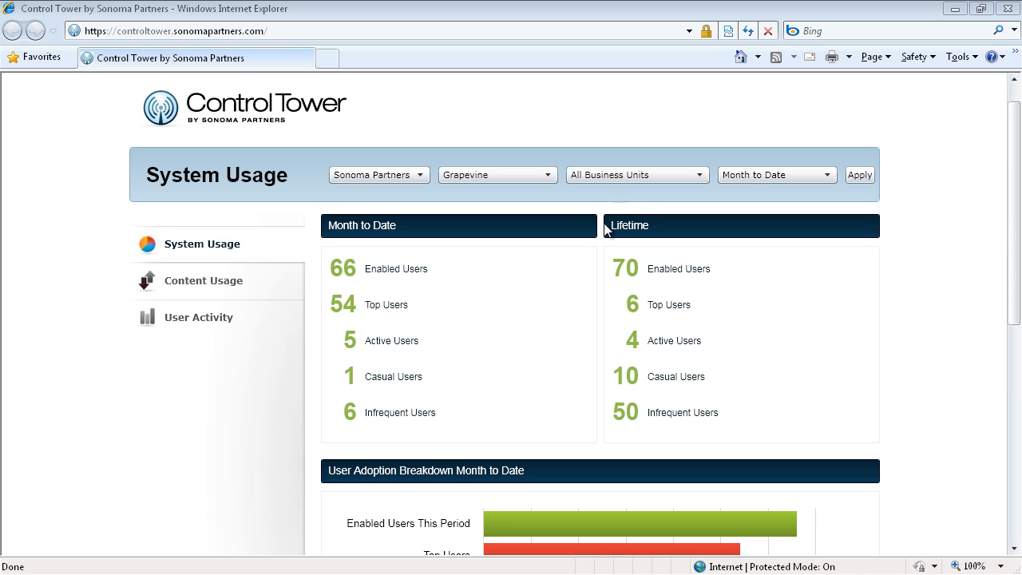
pyautogui.moveTo(534, 283)
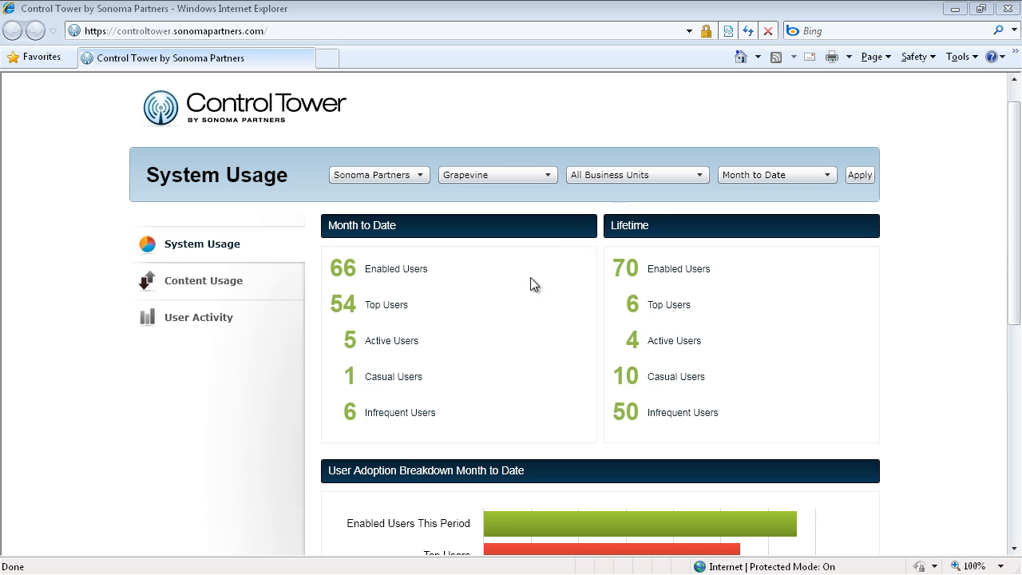
# Scroll down through the current dashboard's usage charts.
pyautogui.scroll(-3)
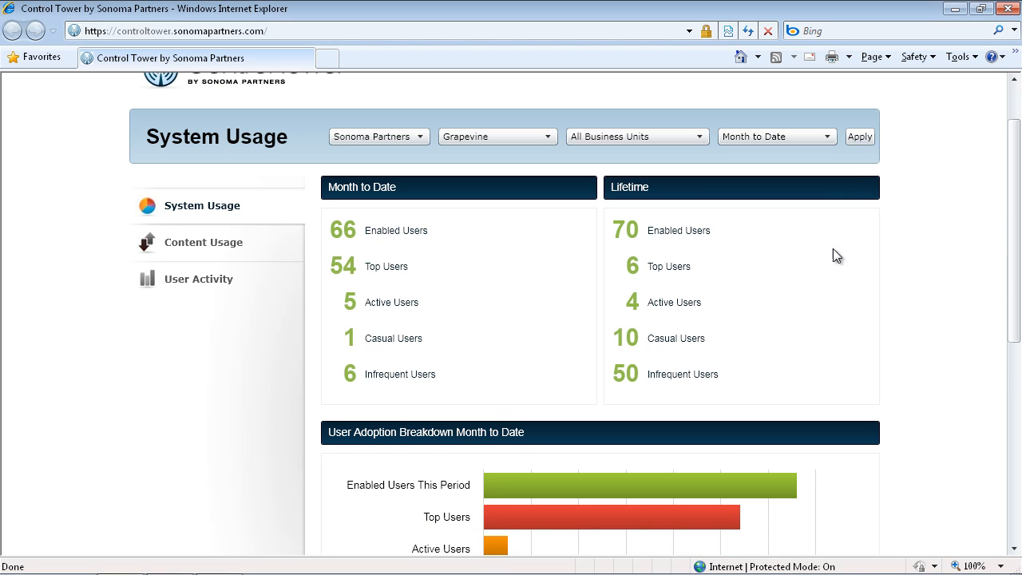
pyautogui.moveTo(636, 175)
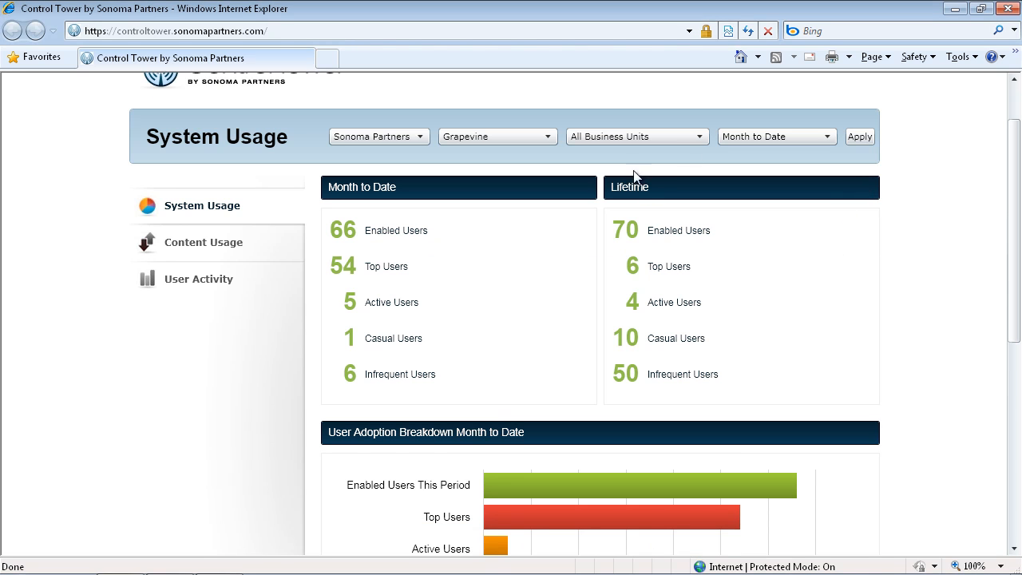
pyautogui.moveTo(360, 234)
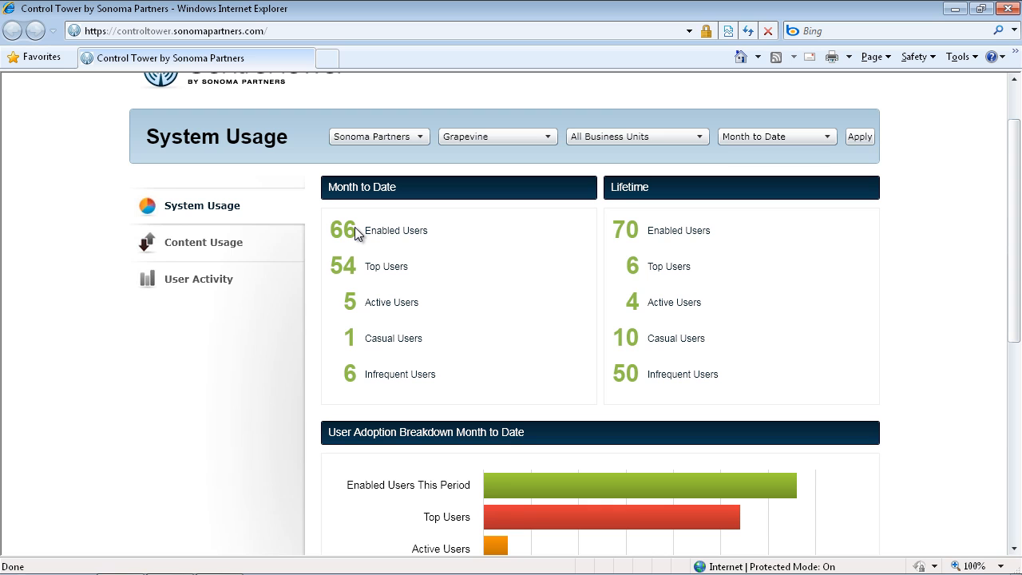
pyautogui.moveTo(391, 270)
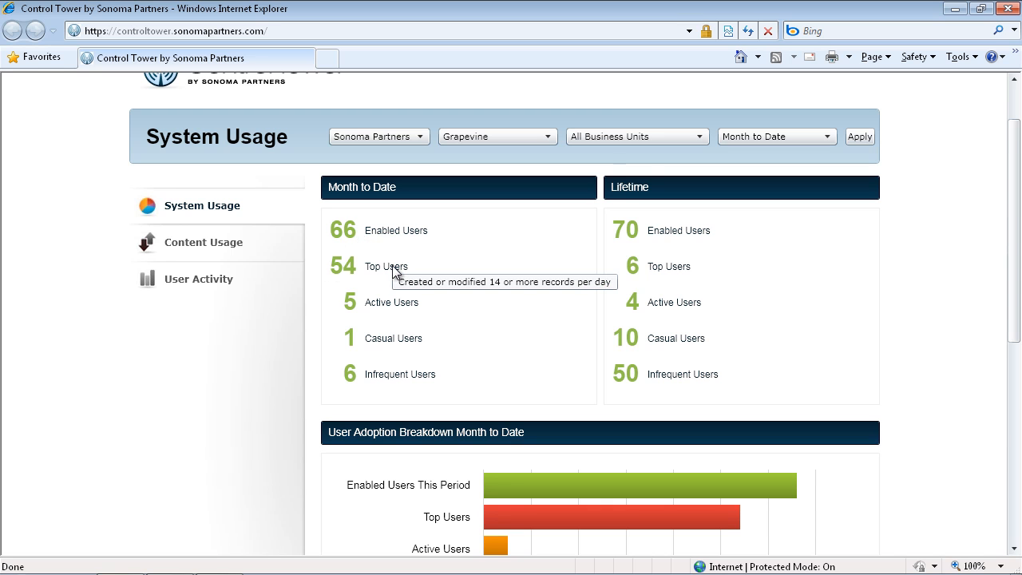
pyautogui.moveTo(394, 270)
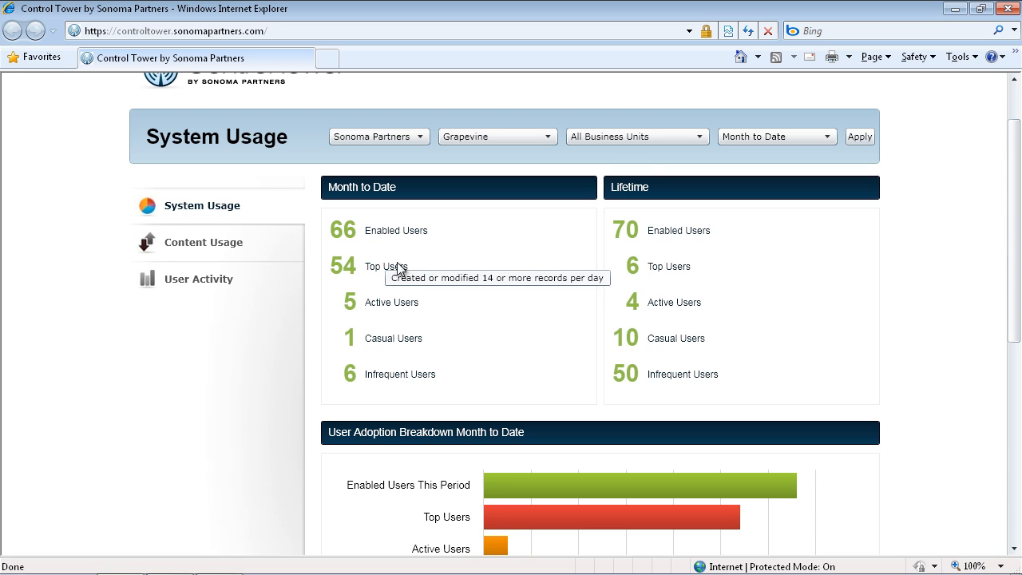
pyautogui.moveTo(401, 308)
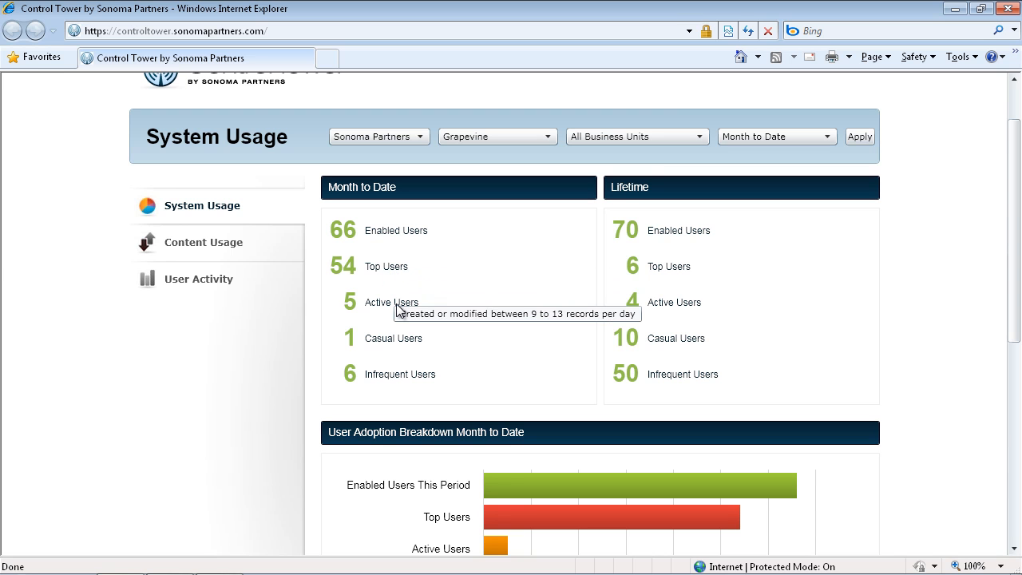
pyautogui.moveTo(399, 340)
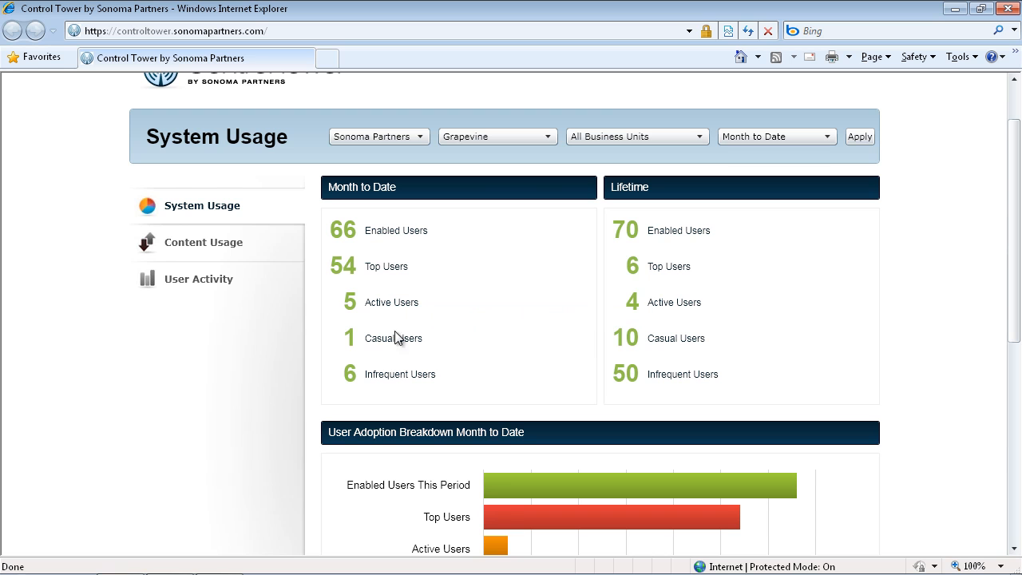
pyautogui.moveTo(395, 337)
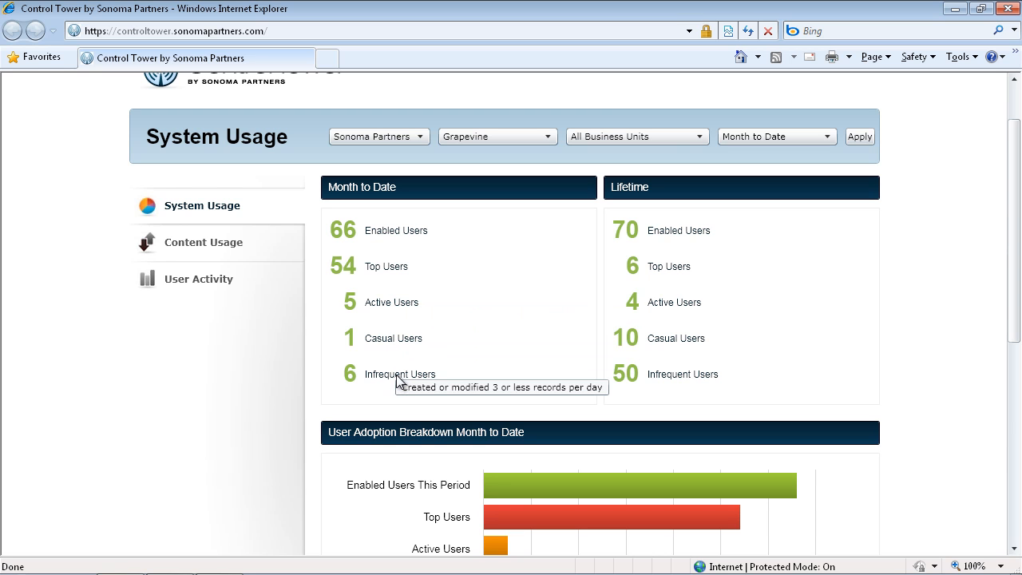
pyautogui.moveTo(389, 270)
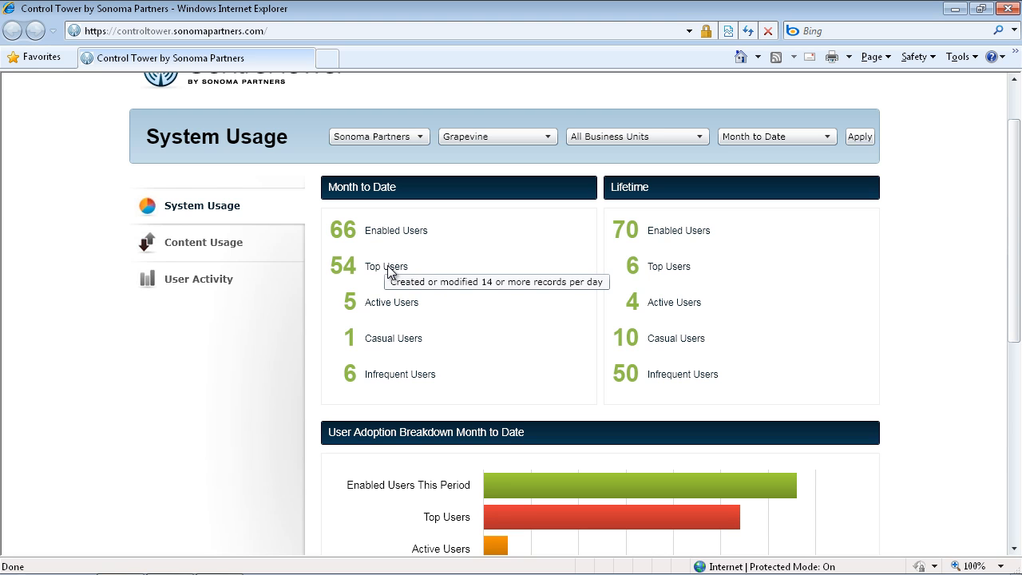
pyautogui.moveTo(378, 271)
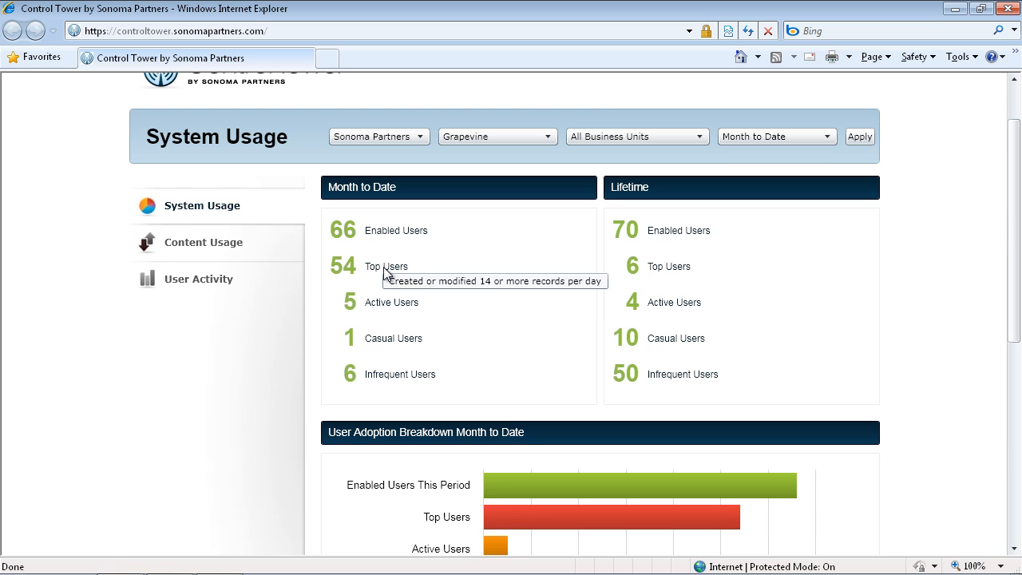
pyautogui.moveTo(419, 275)
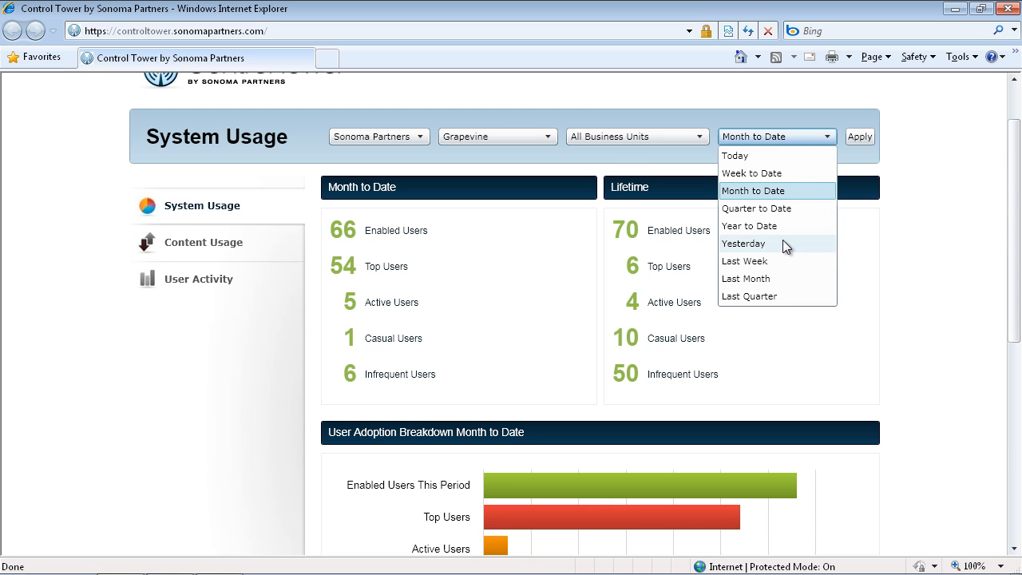
pyautogui.moveTo(781, 197)
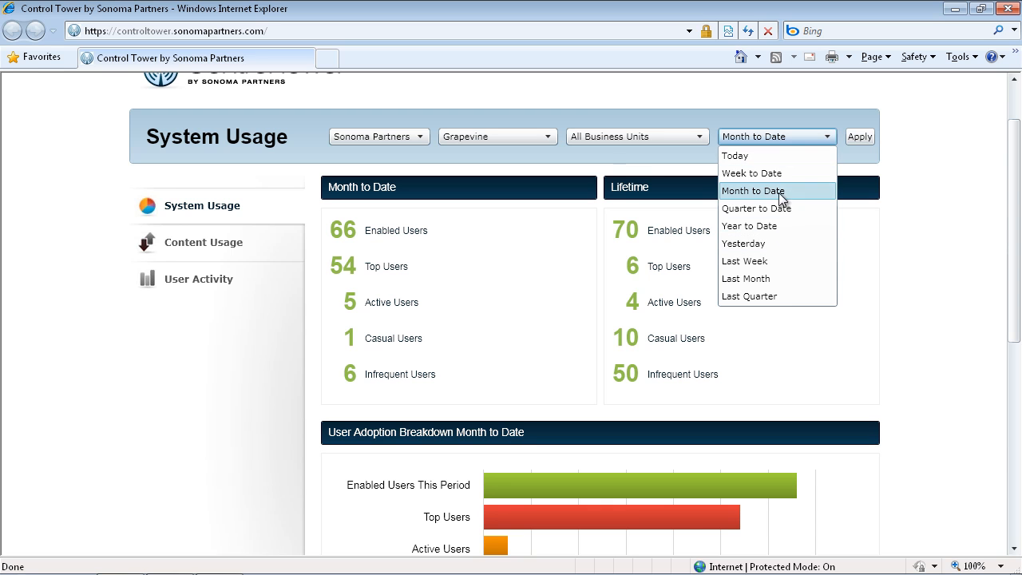
pyautogui.moveTo(770, 210)
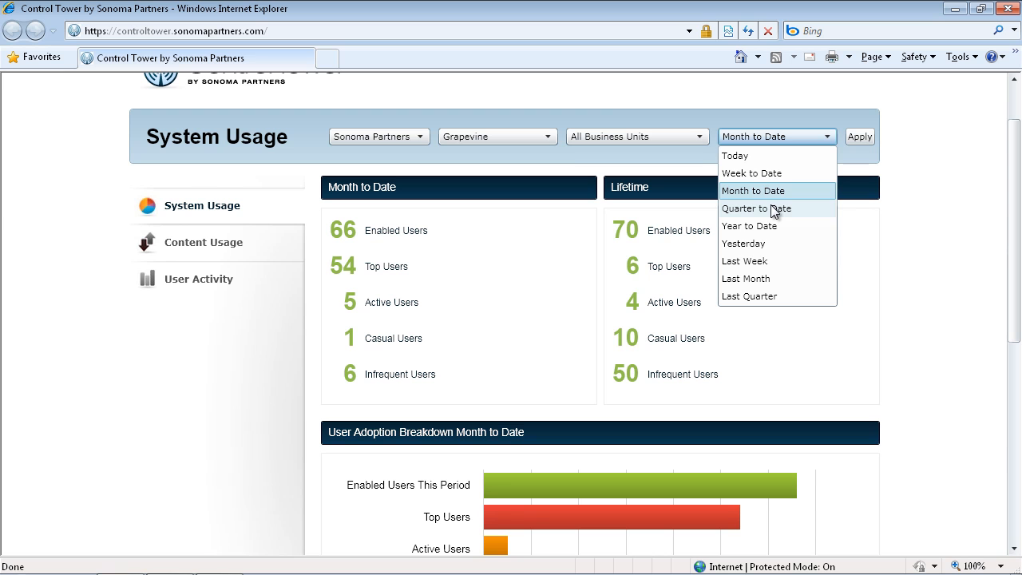
pyautogui.moveTo(749, 262)
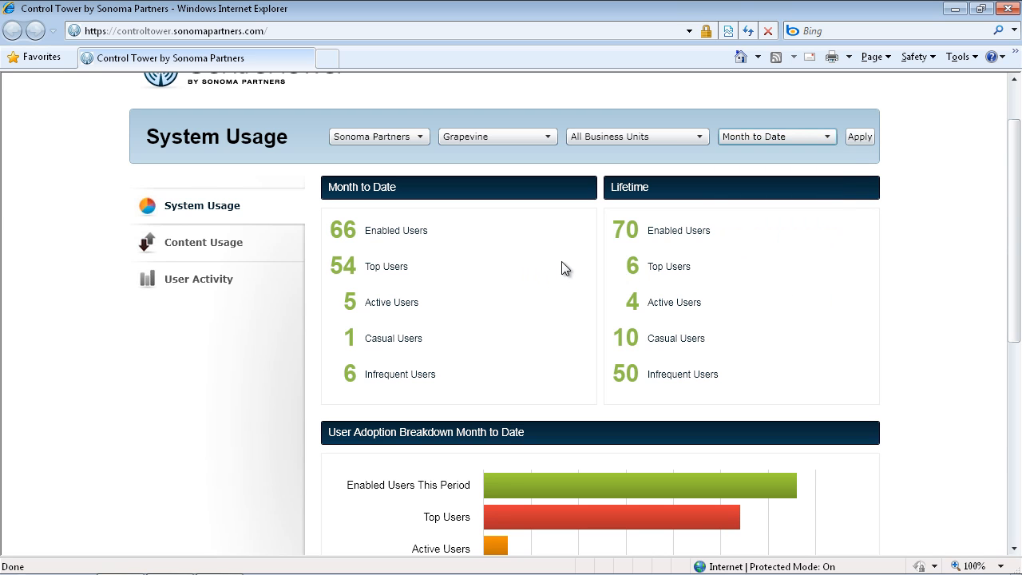
pyautogui.scroll(-3)
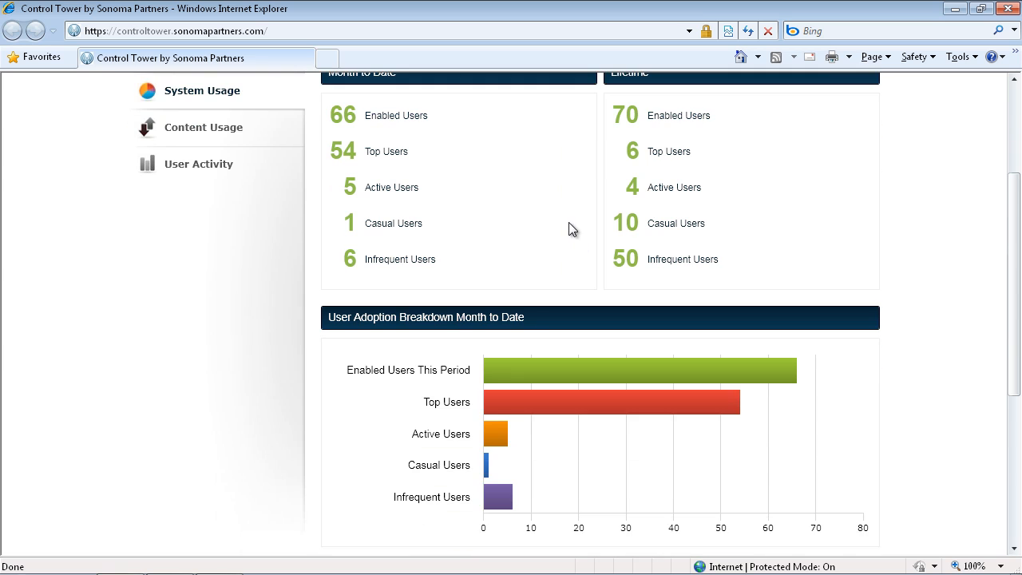
pyautogui.scroll(-3)
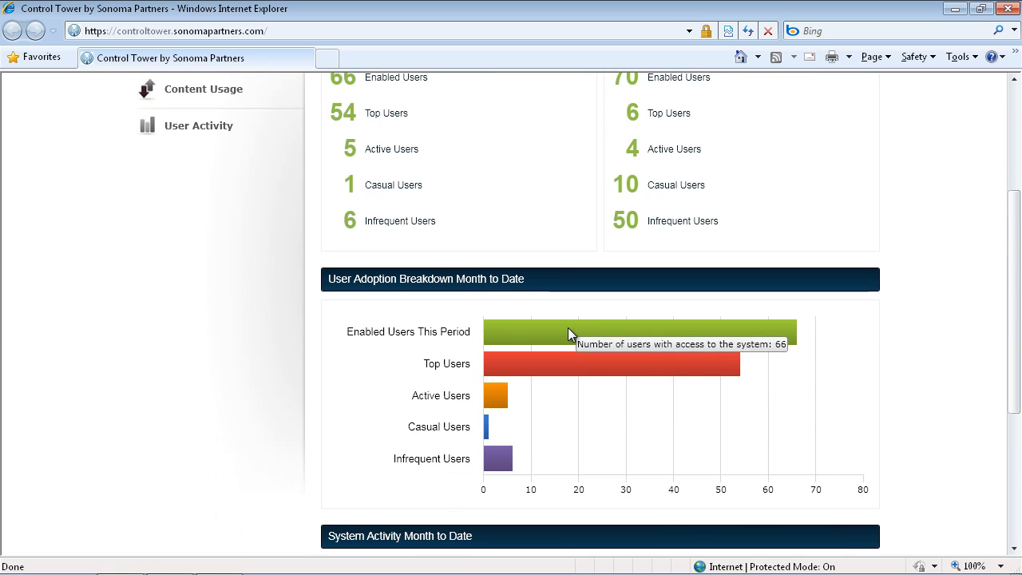
pyautogui.scroll(-3)
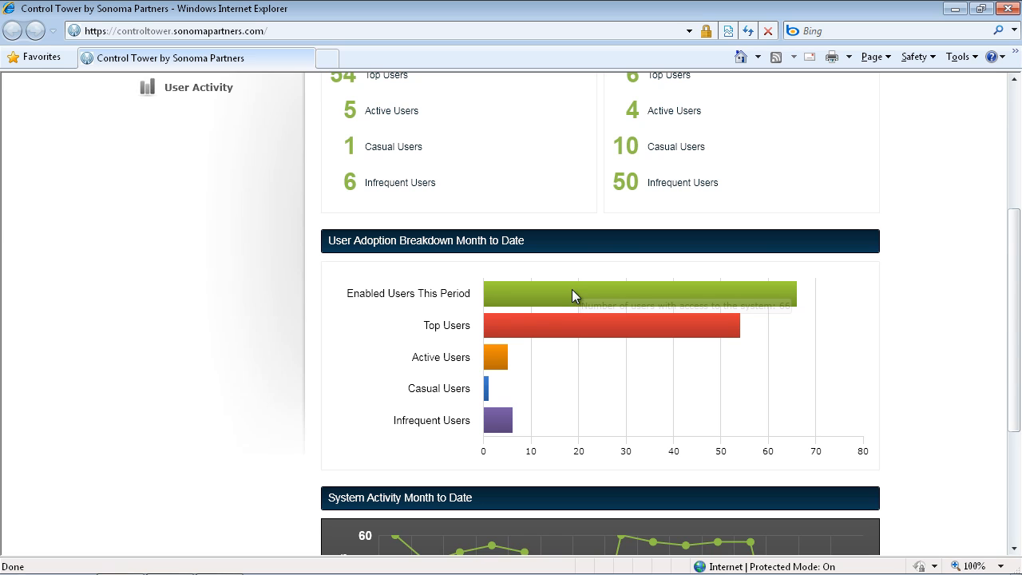
pyautogui.scroll(-3)
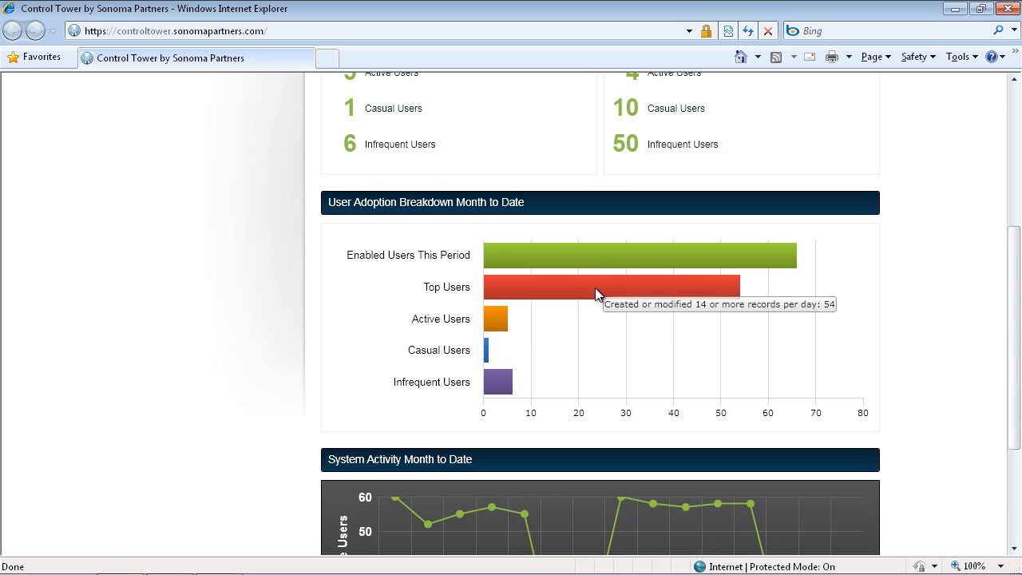
pyautogui.scroll(-3)
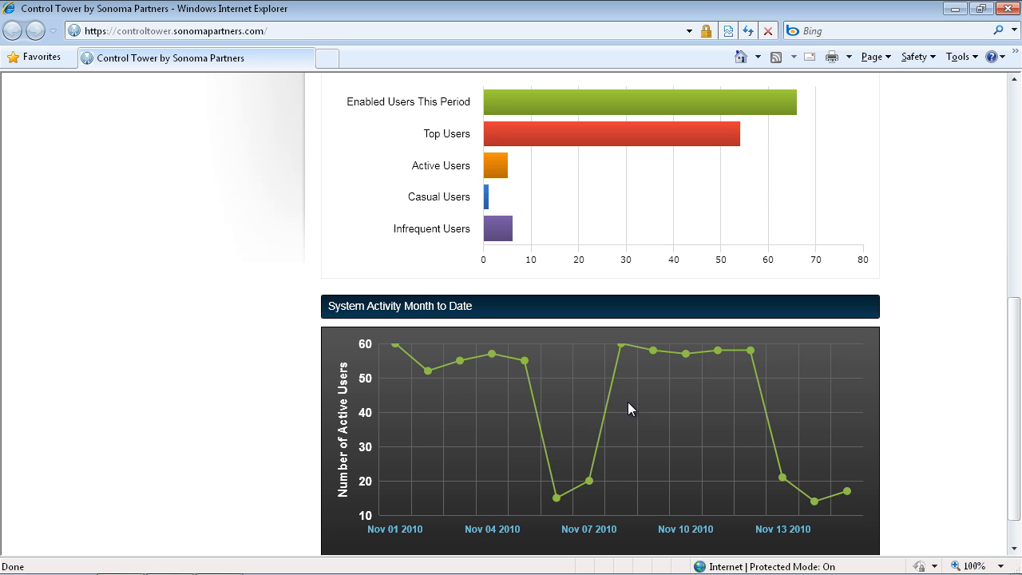
pyautogui.moveTo(800, 455)
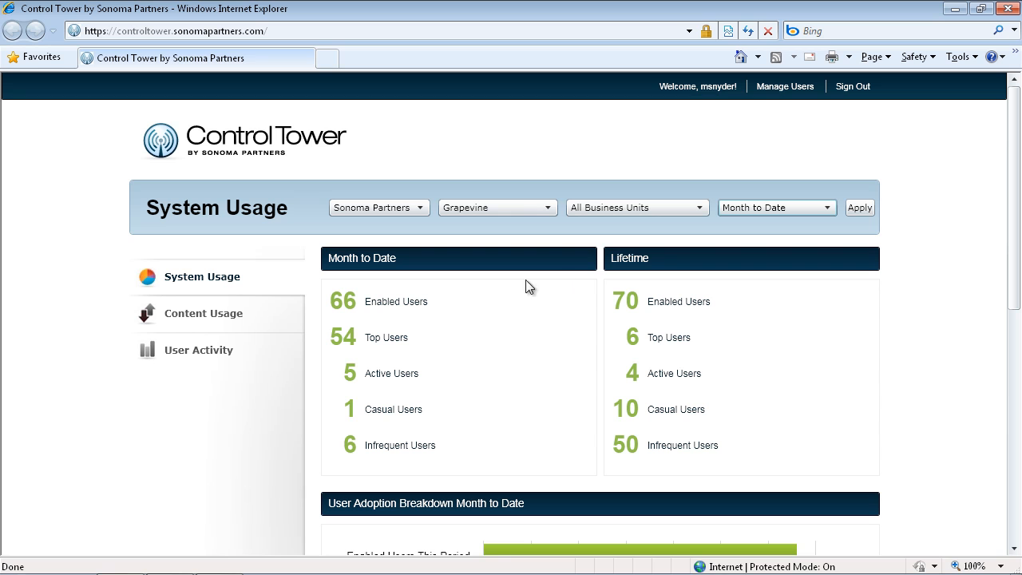
pyautogui.moveTo(478, 296)
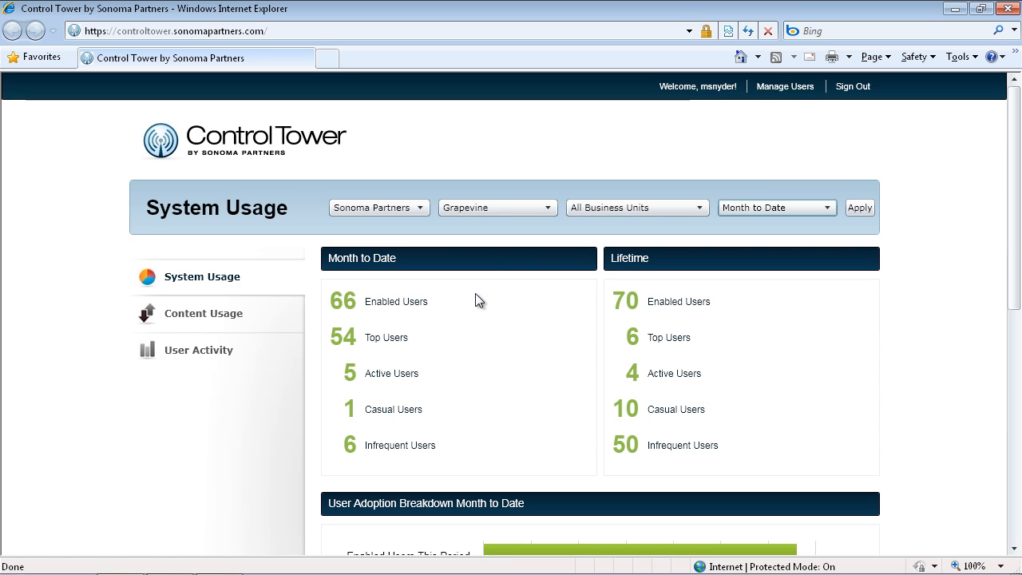
pyautogui.moveTo(488, 329)
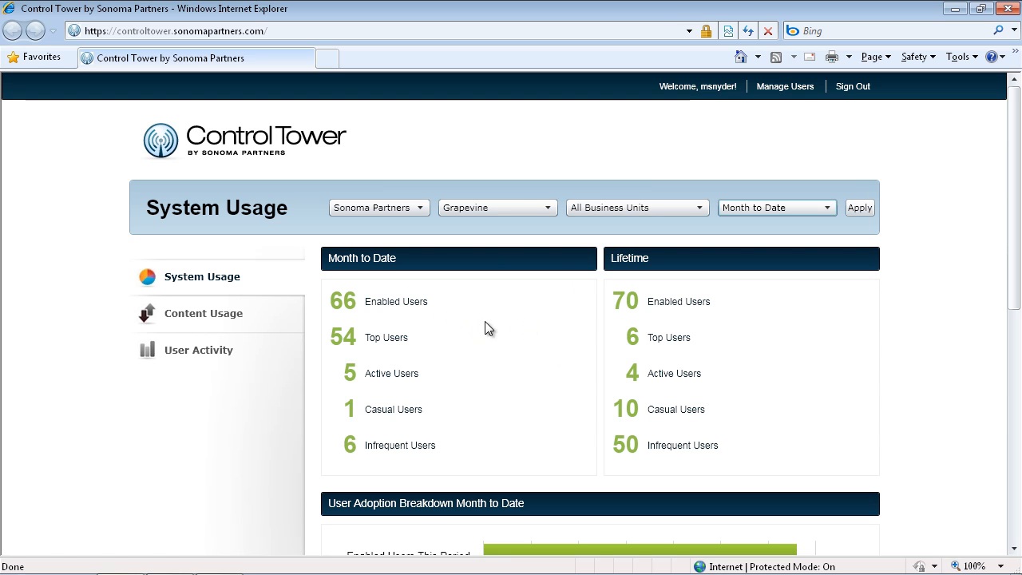
# Switch to the Content Usage dashboard and scroll through its charts.
pyautogui.click(203, 313)
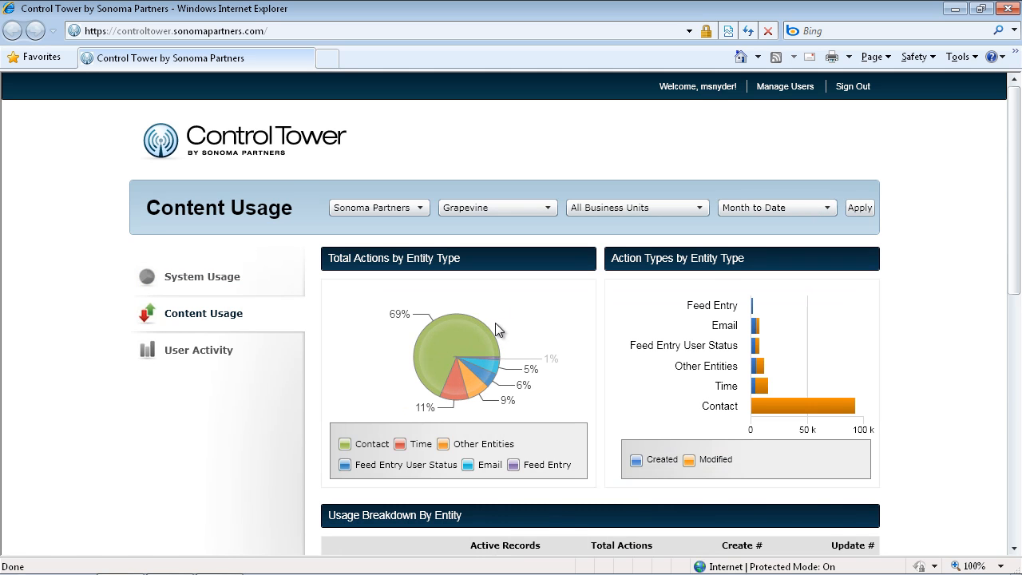
pyautogui.scroll(-3)
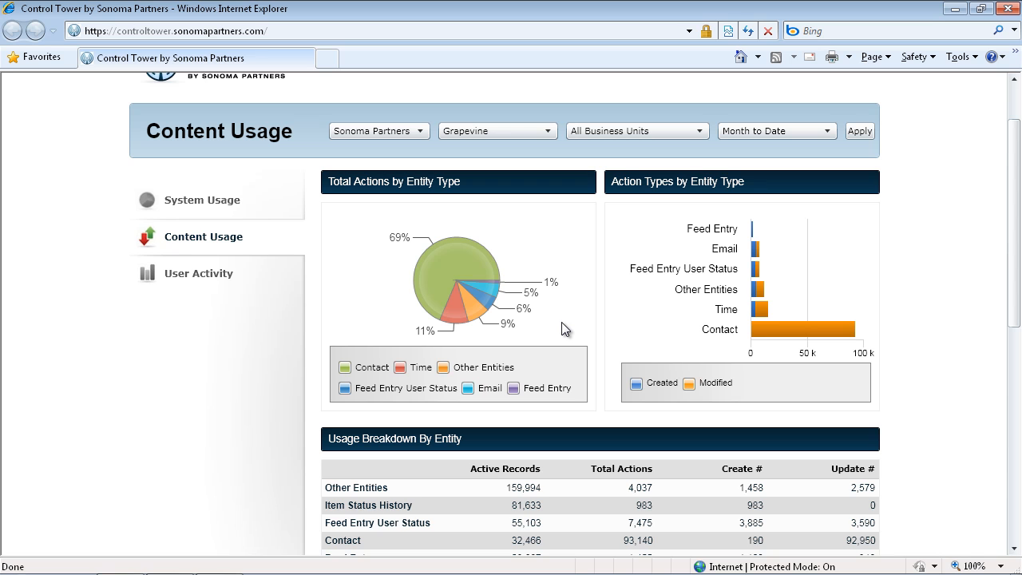
pyautogui.scroll(-3)
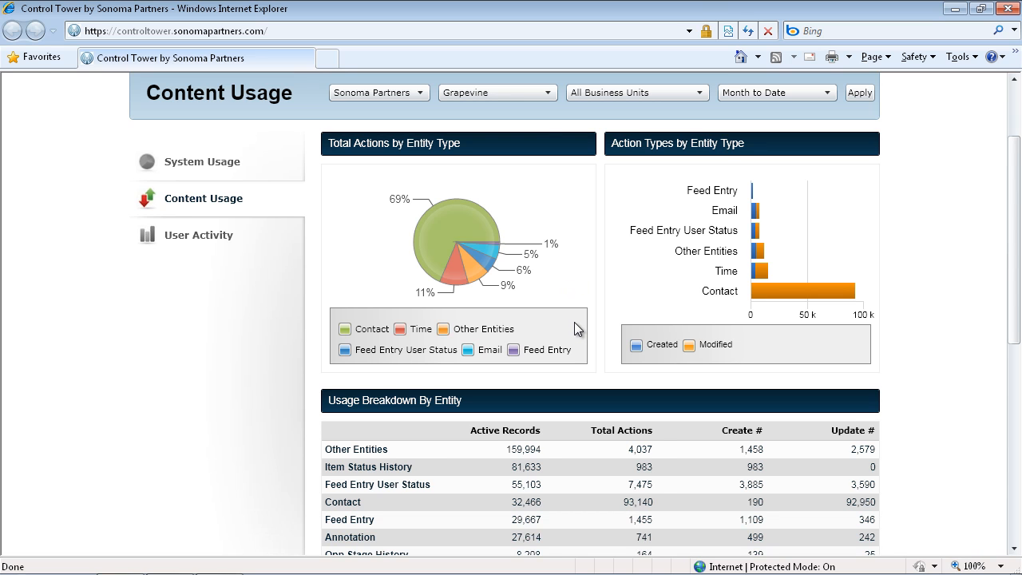
pyautogui.scroll(-3)
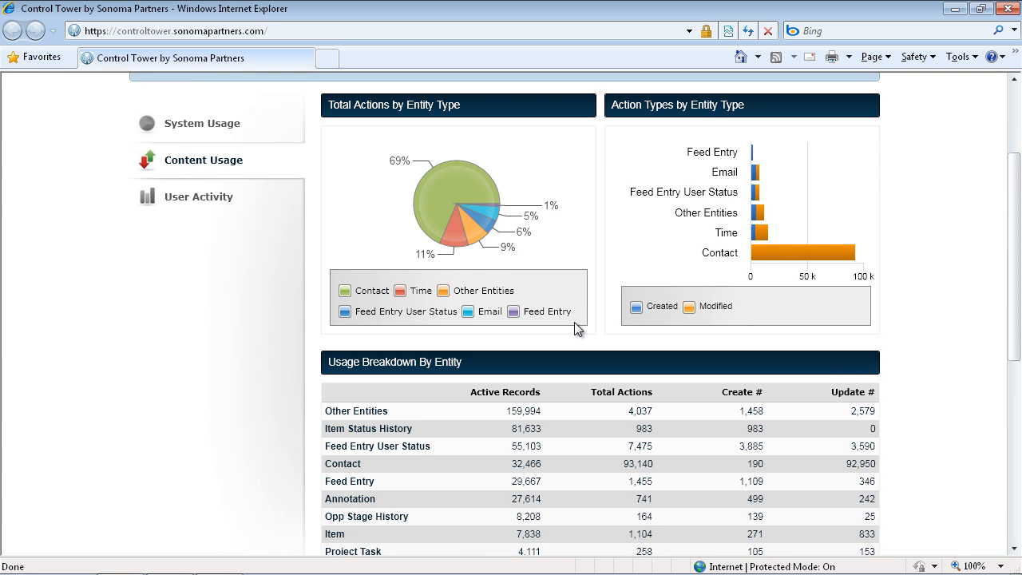
pyautogui.scroll(-3)
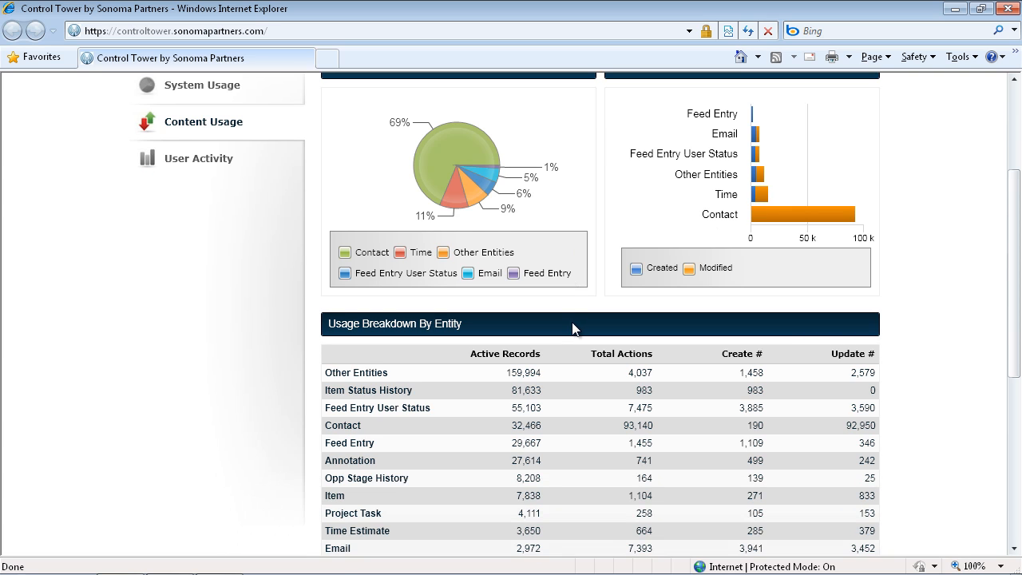
pyautogui.scroll(-3)
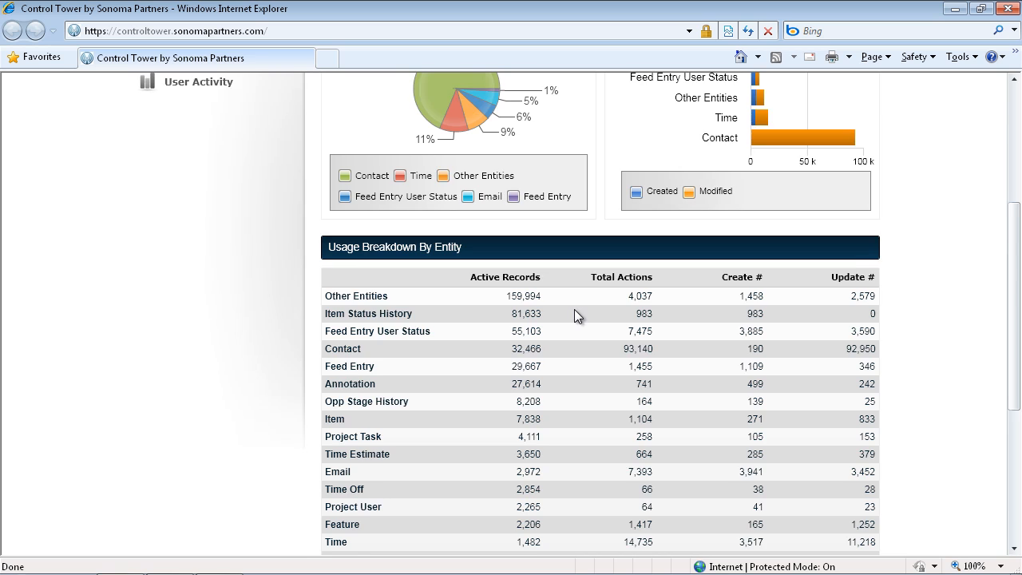
pyautogui.scroll(-3)
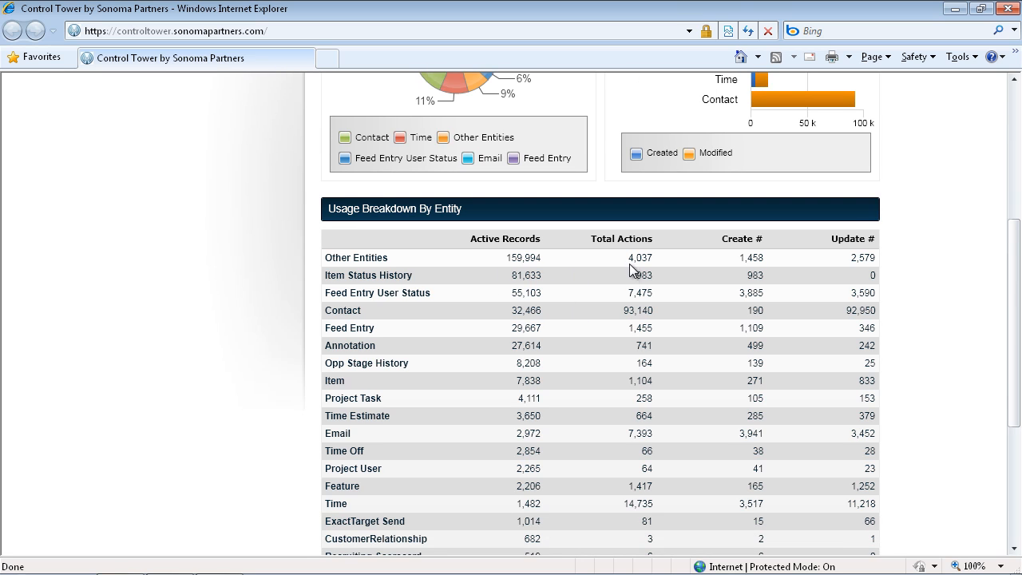
pyautogui.moveTo(635, 262)
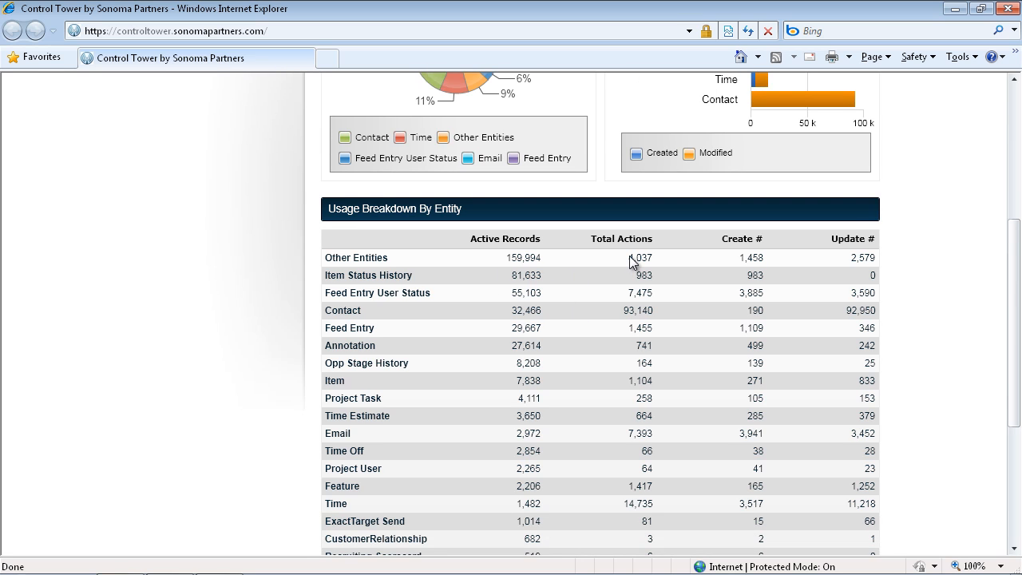
pyautogui.moveTo(761, 268)
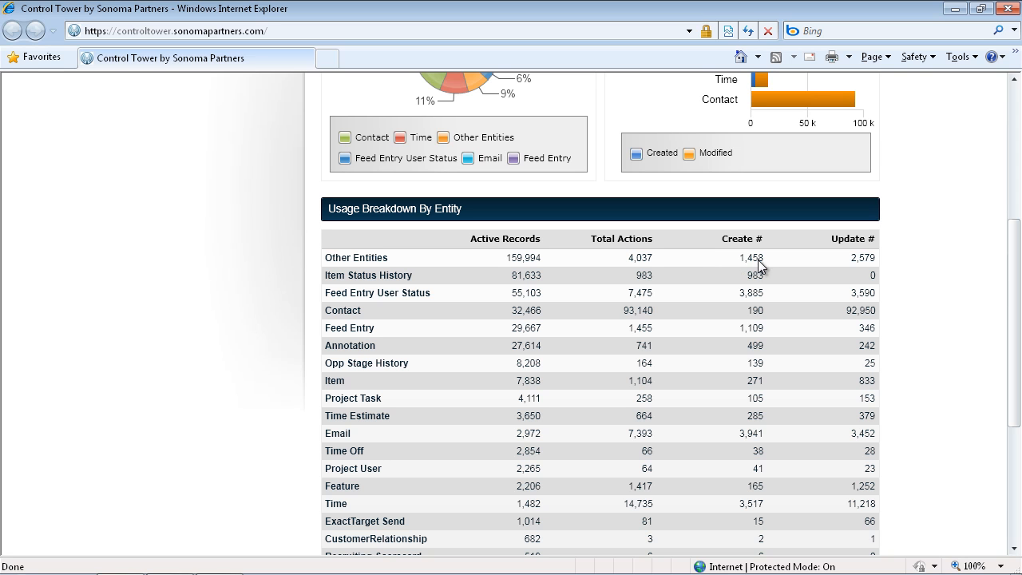
pyautogui.moveTo(872, 261)
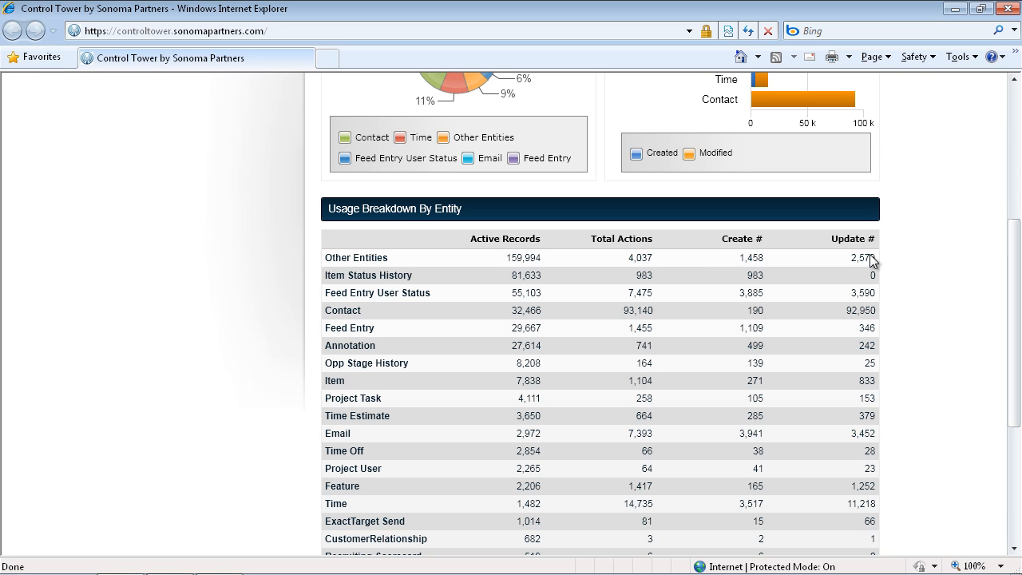
pyautogui.scroll(-3)
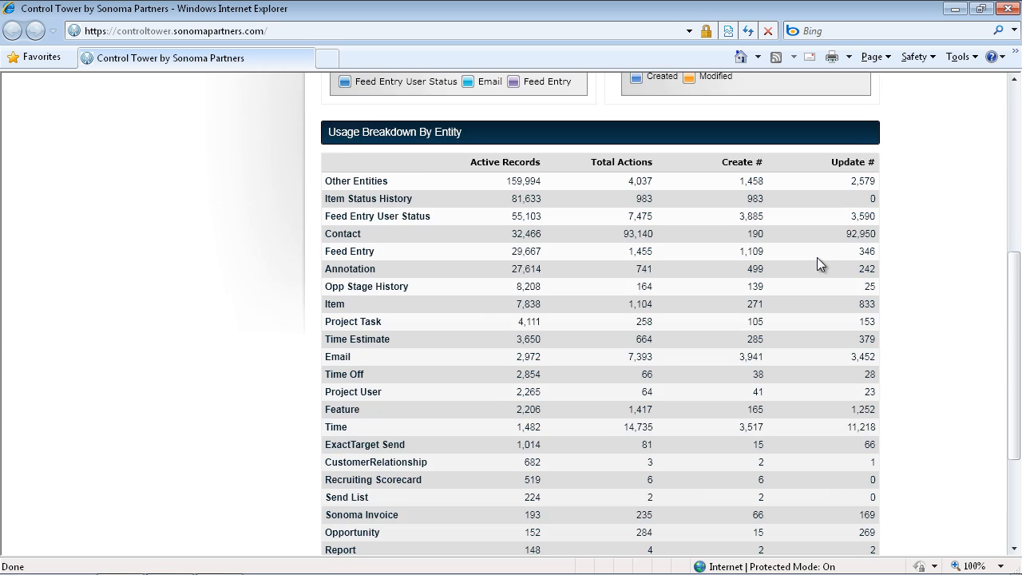
pyautogui.scroll(-3)
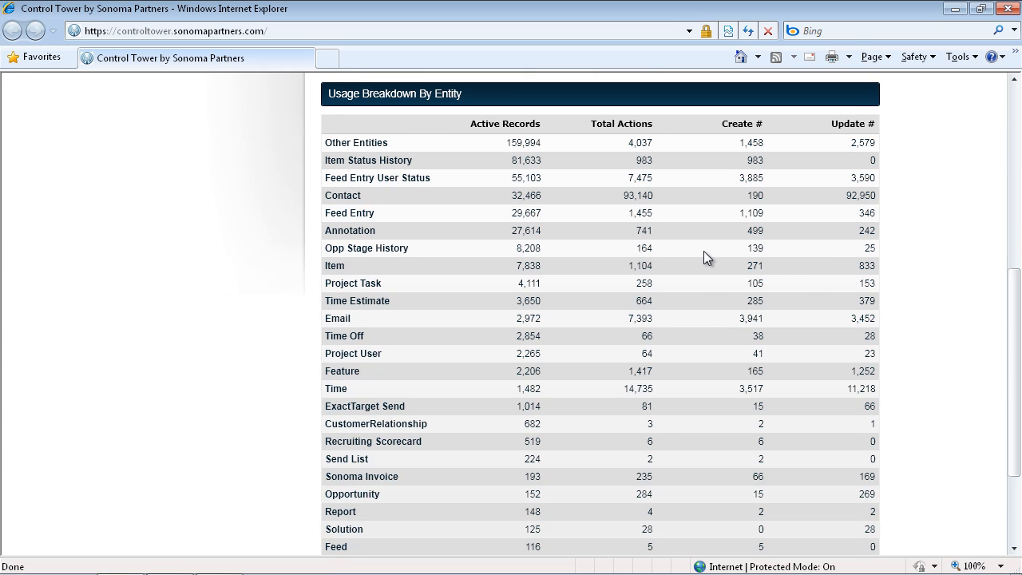
pyautogui.scroll(-3)
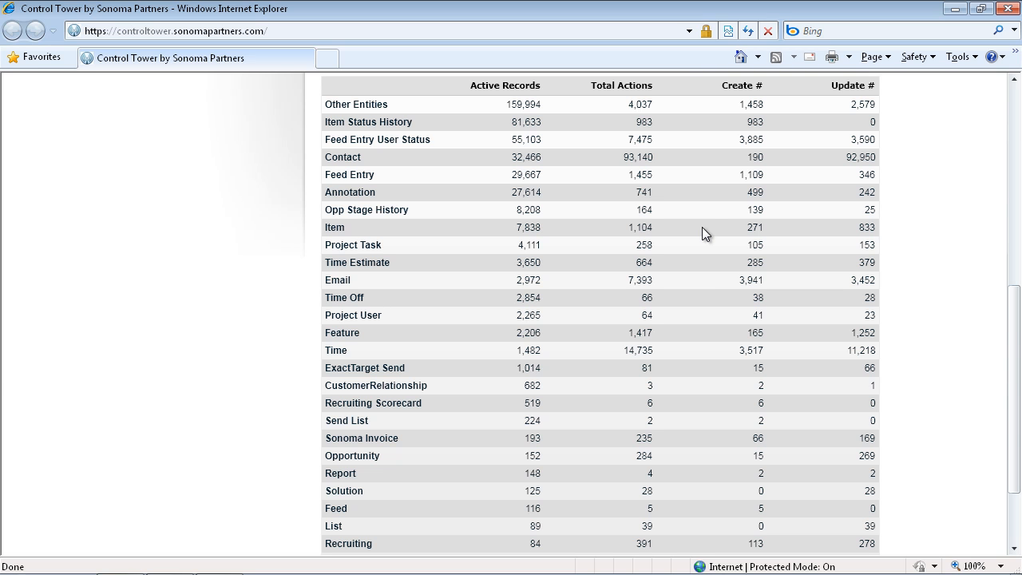
pyautogui.moveTo(676, 257)
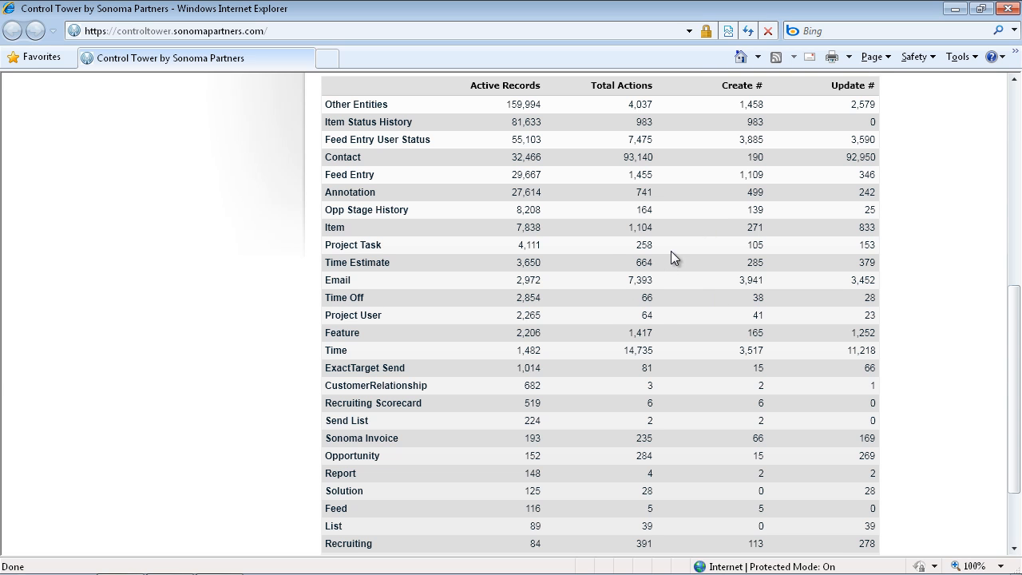
pyautogui.scroll(-3)
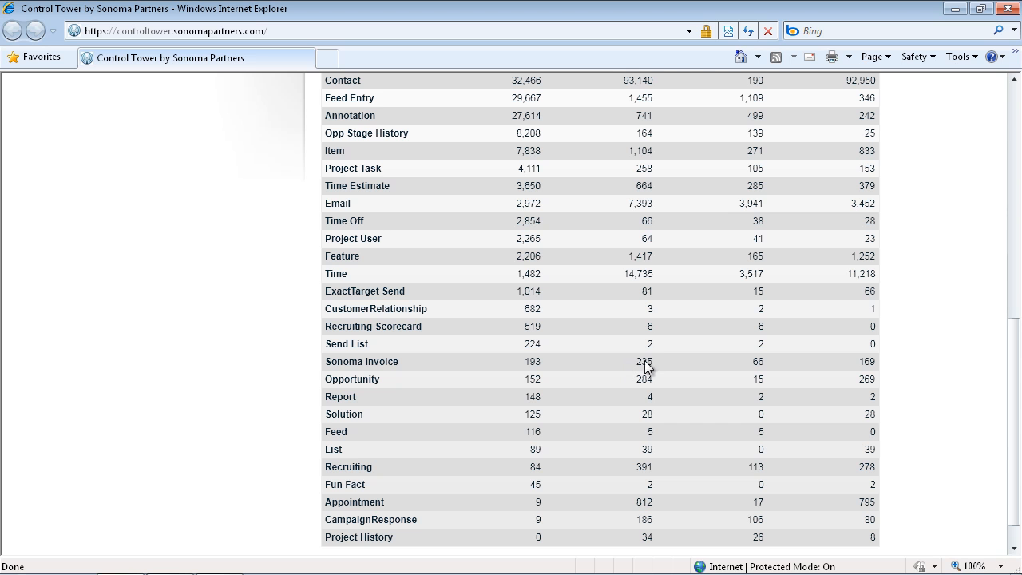
pyautogui.scroll(3)
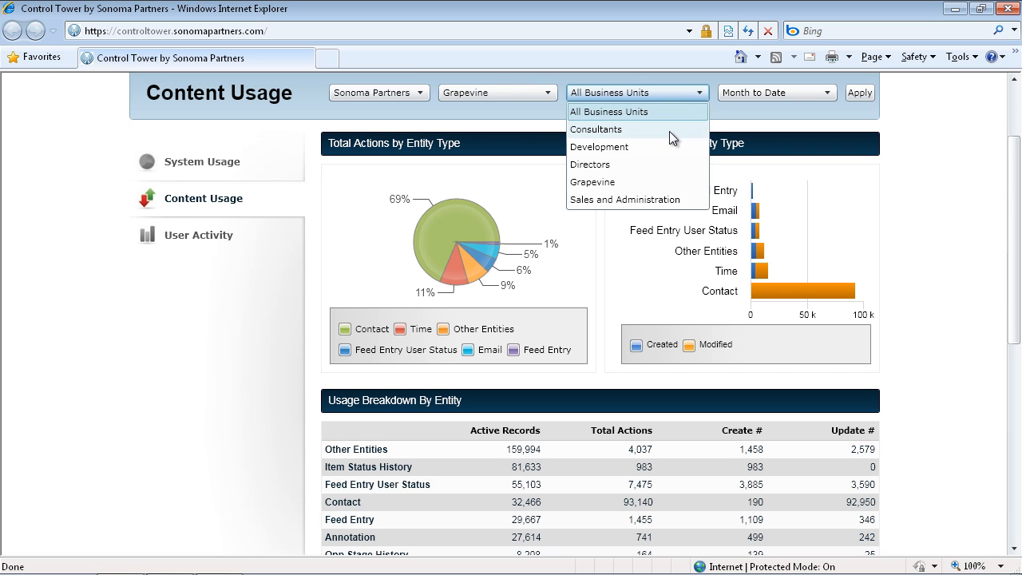
pyautogui.moveTo(651, 167)
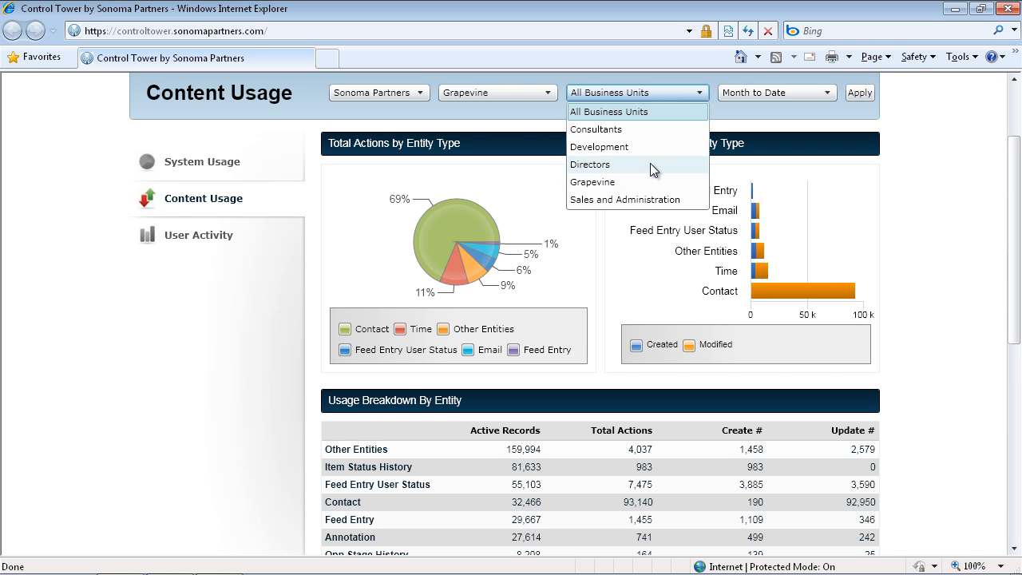
# Filter Content Usage to the Development business unit and apply it.
pyautogui.click(600, 146)
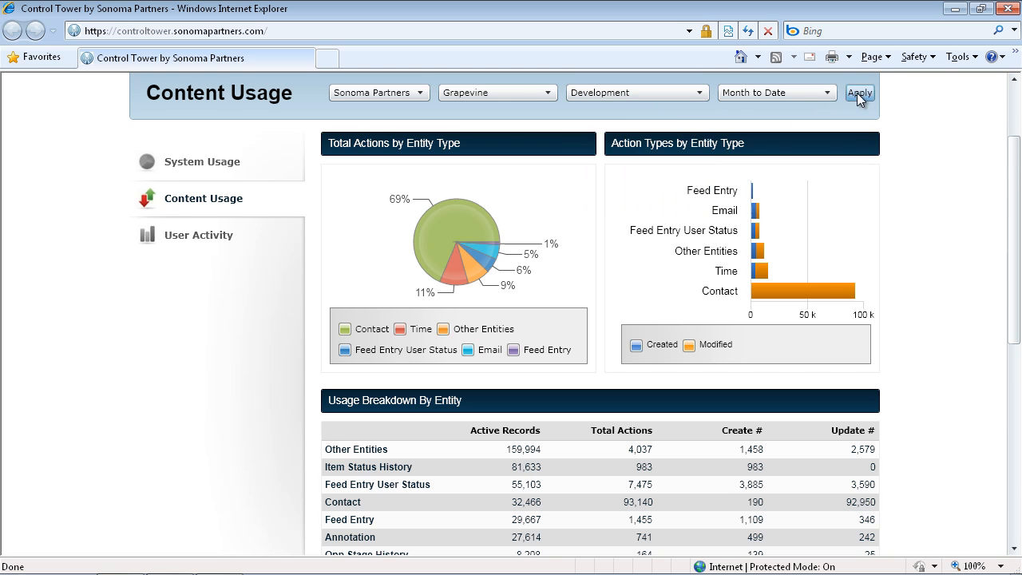
pyautogui.click(860, 92)
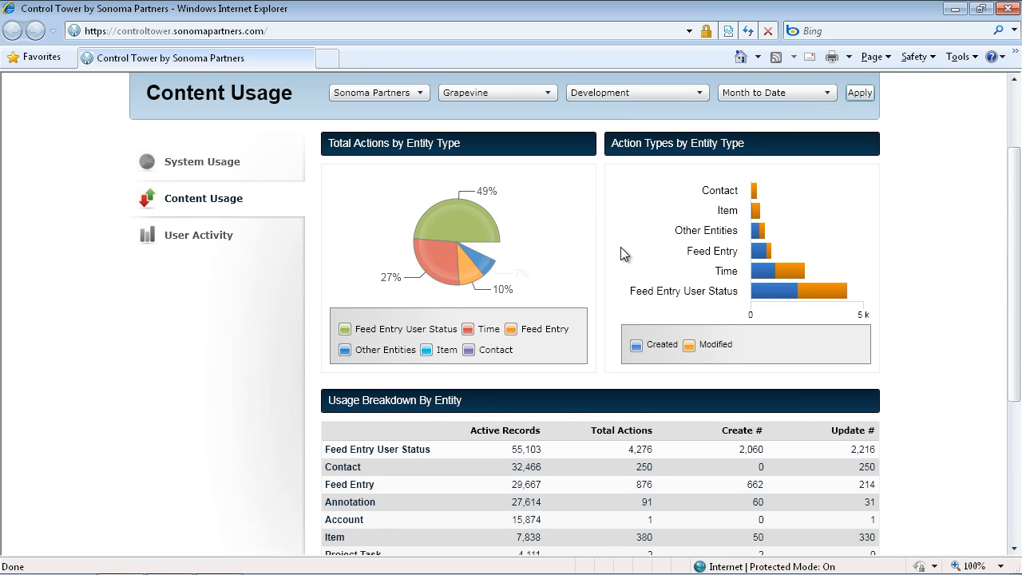
pyautogui.scroll(-3)
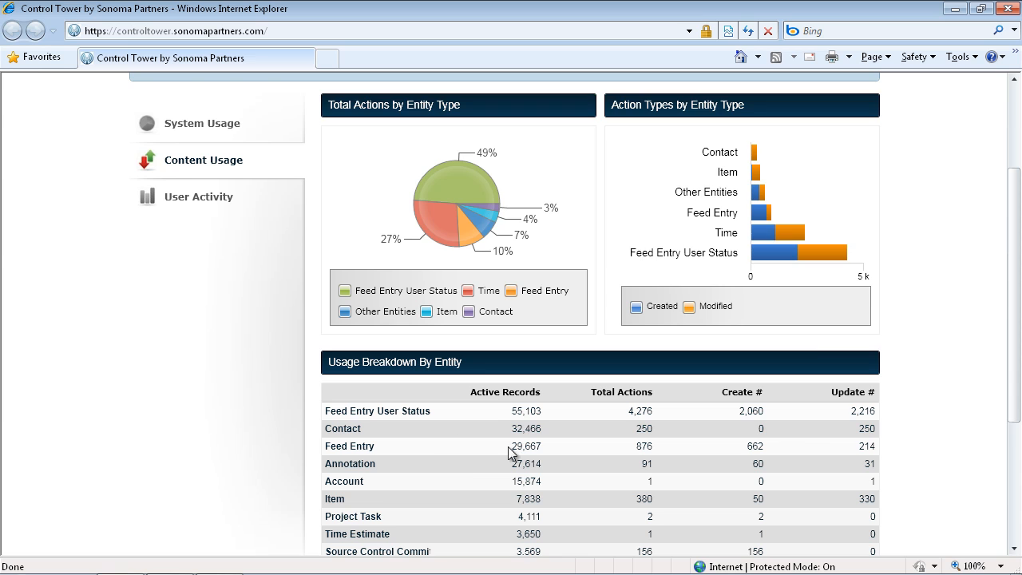
# Filter Content Usage to Sales and Administration and review the updated charts.
pyautogui.click(638, 131)
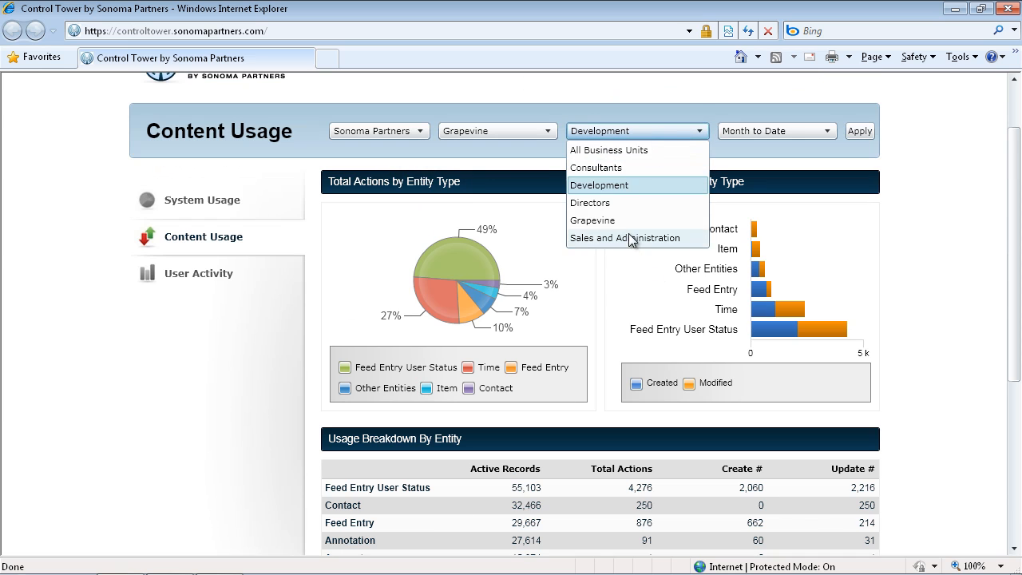
pyautogui.click(620, 238)
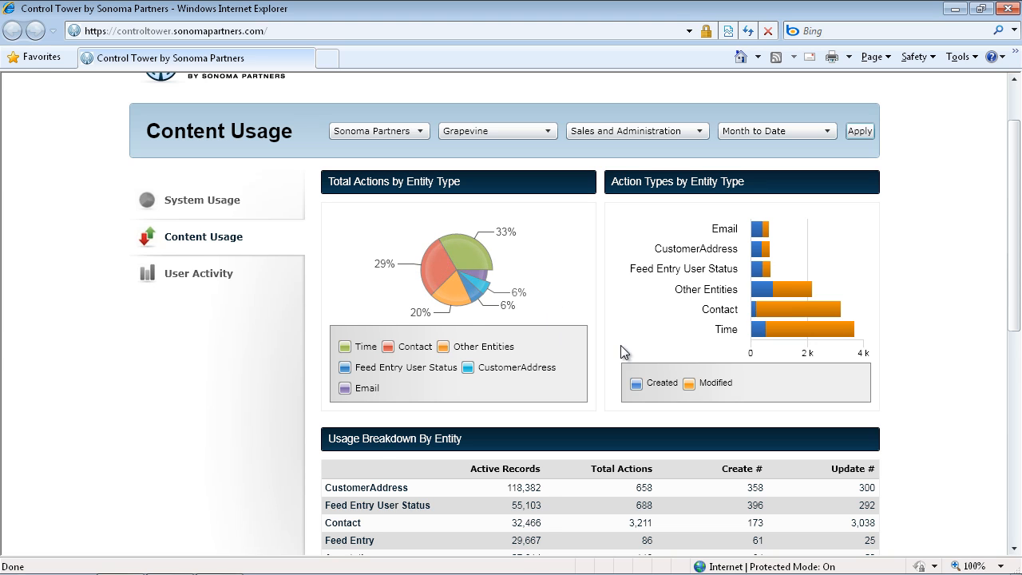
pyautogui.scroll(-3)
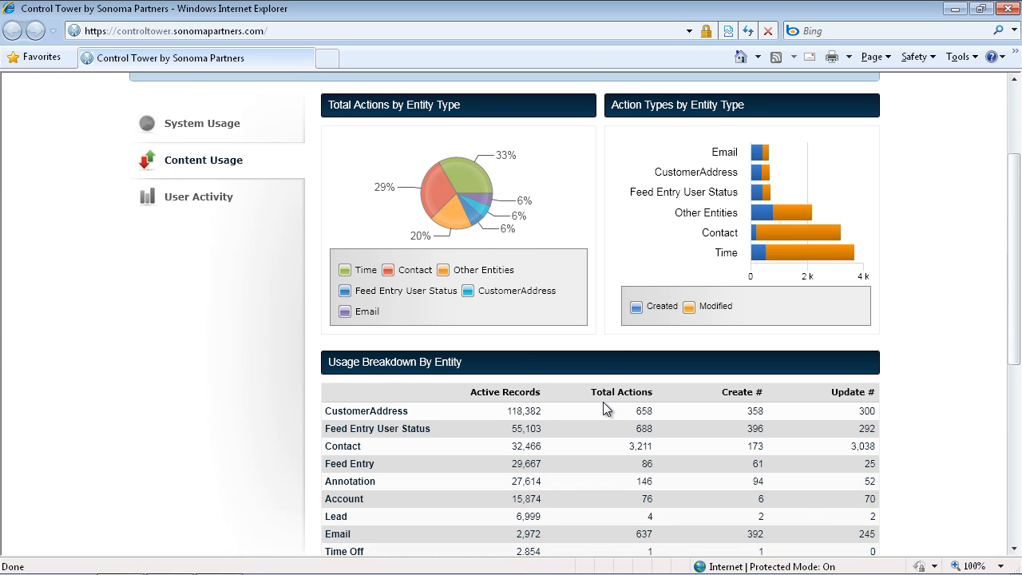
pyautogui.scroll(-3)
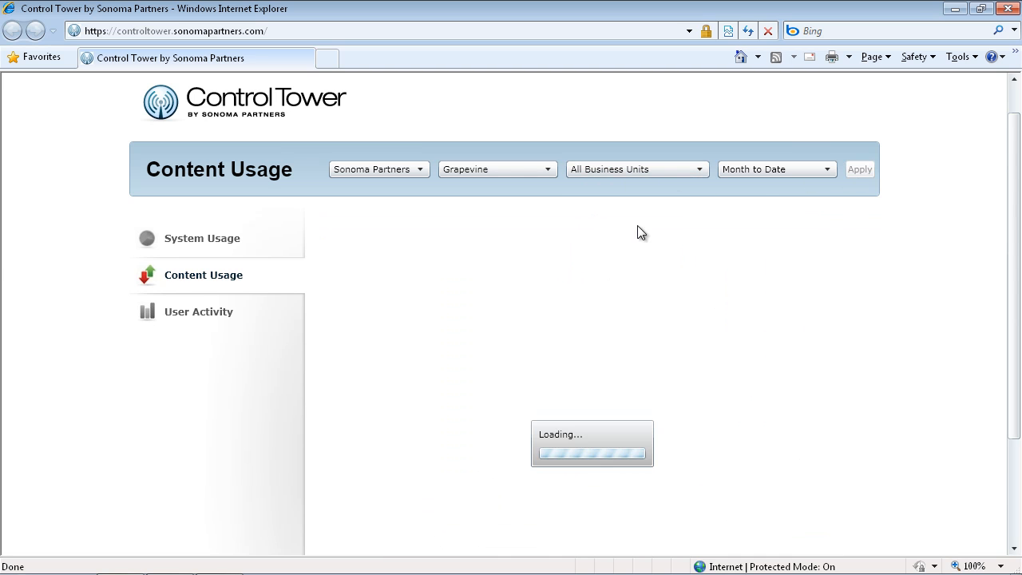
pyautogui.click(198, 312)
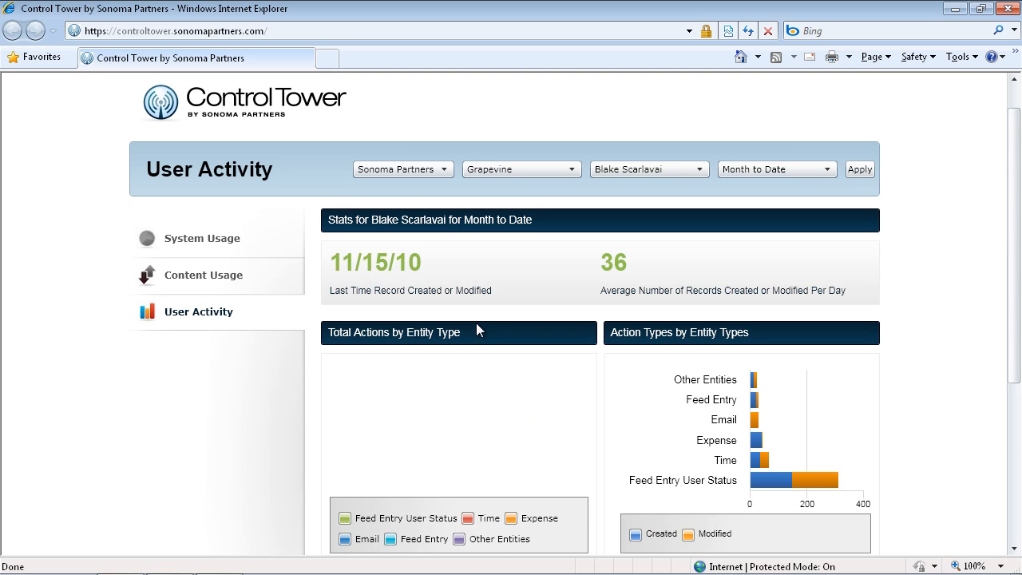
pyautogui.scroll(-3)
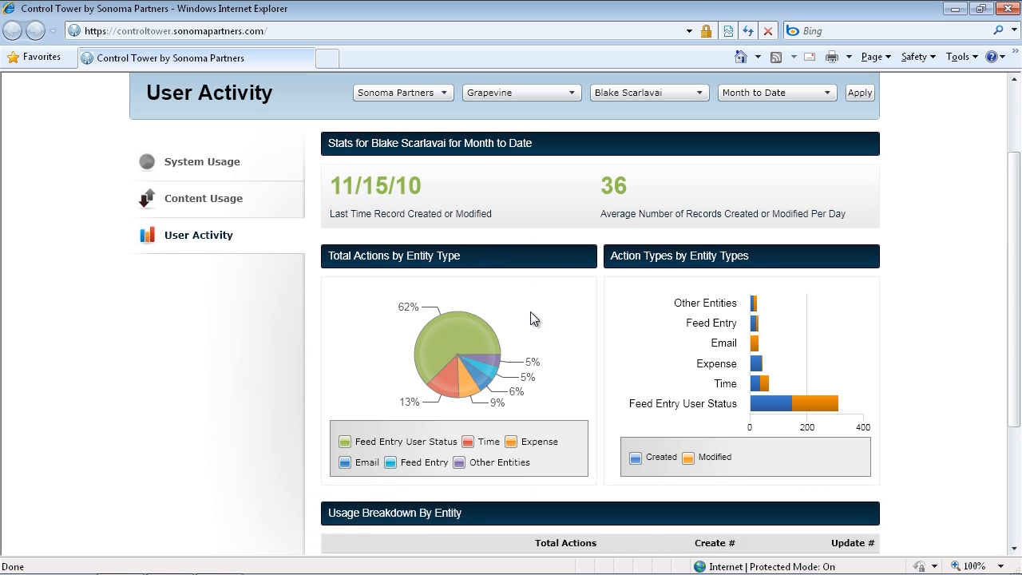
pyautogui.scroll(-3)
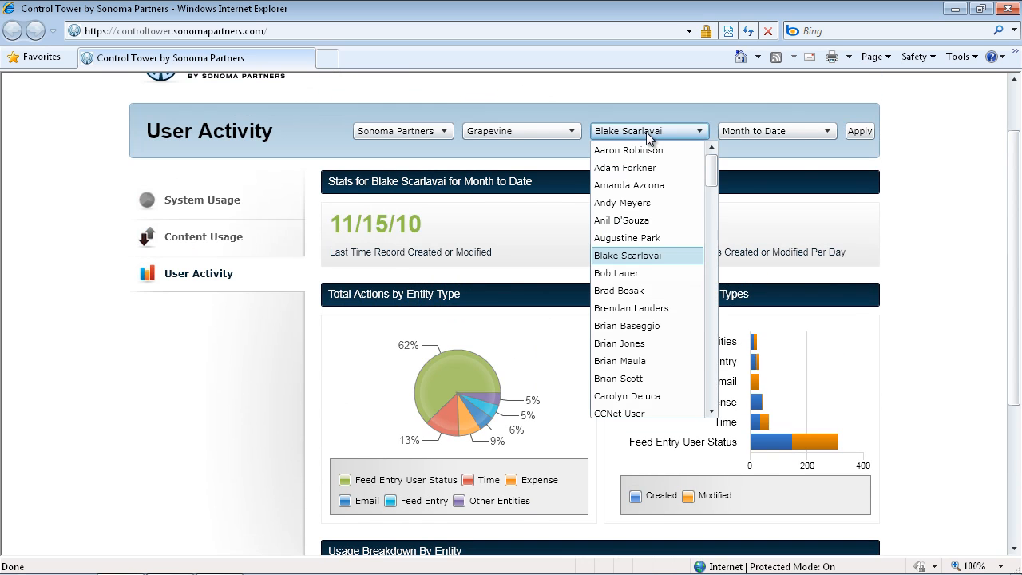
pyautogui.click(622, 202)
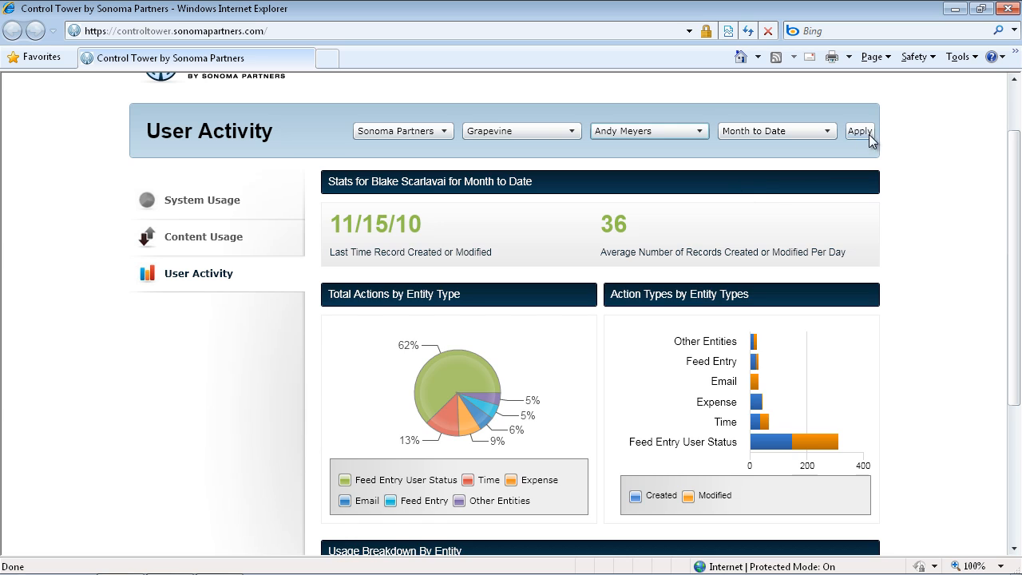
pyautogui.click(860, 131)
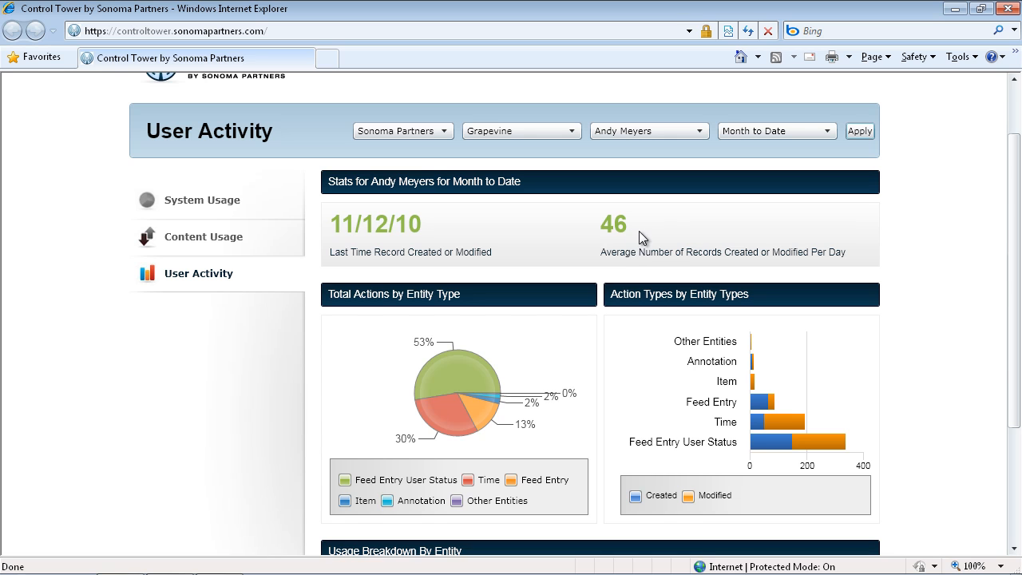
pyautogui.scroll(-3)
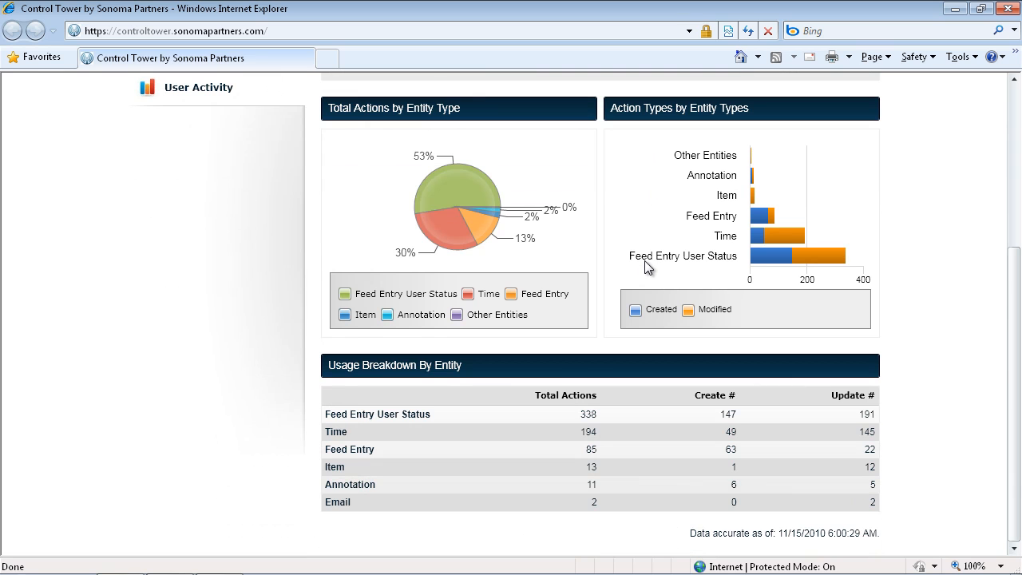
pyautogui.moveTo(370, 467)
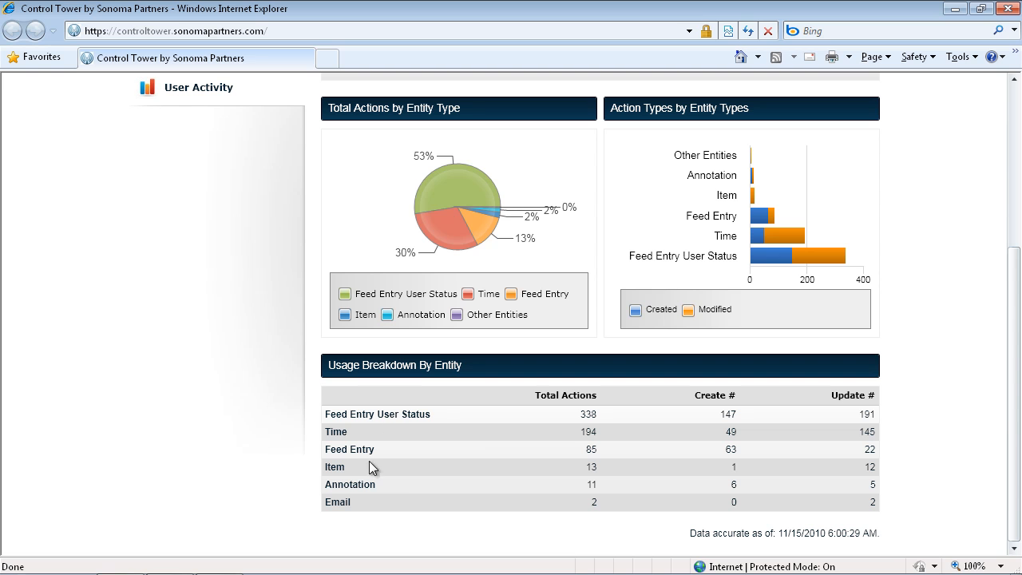
pyautogui.moveTo(432, 423)
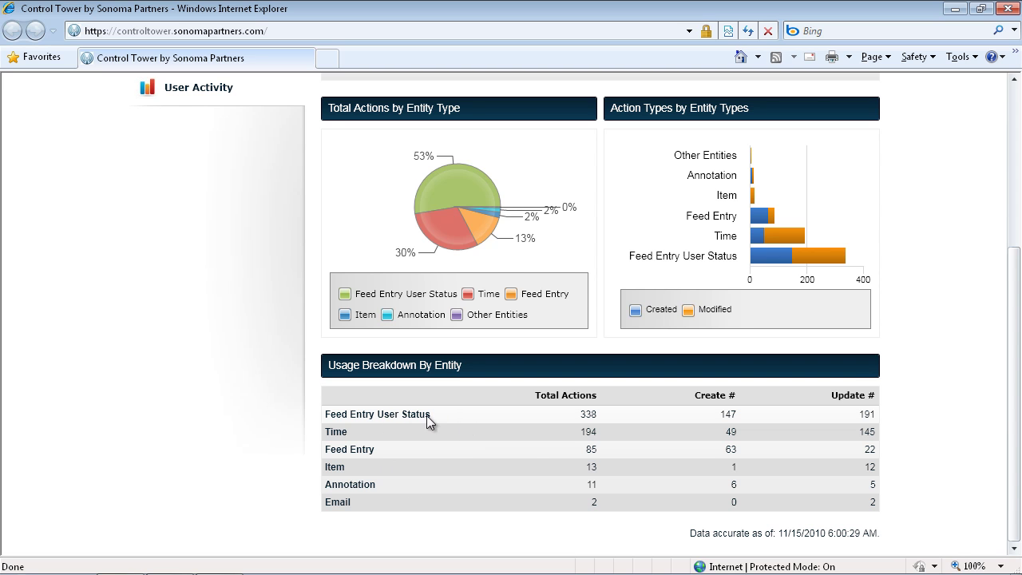
pyautogui.moveTo(499, 432)
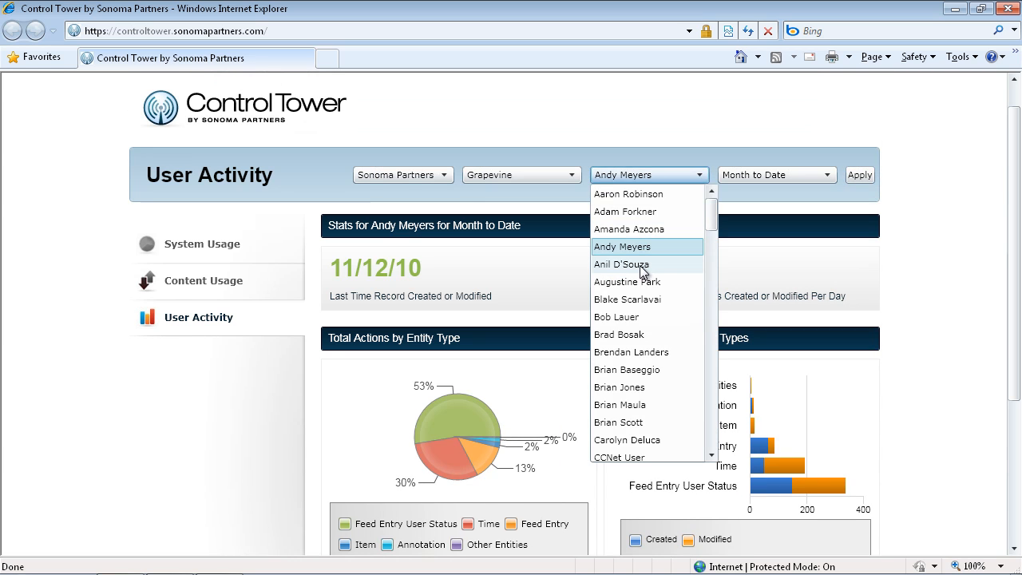
pyautogui.click(616, 316)
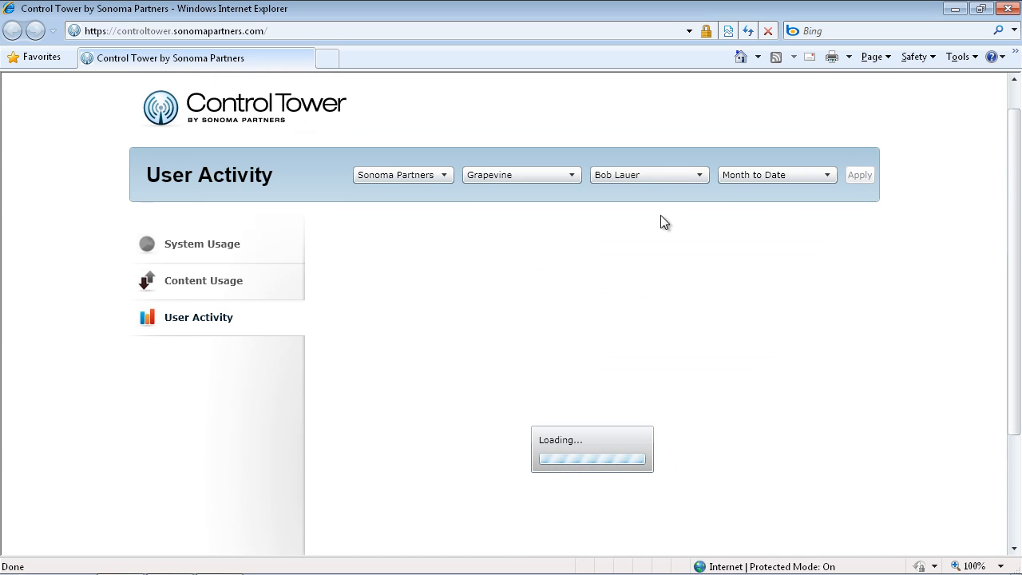
pyautogui.moveTo(611, 289)
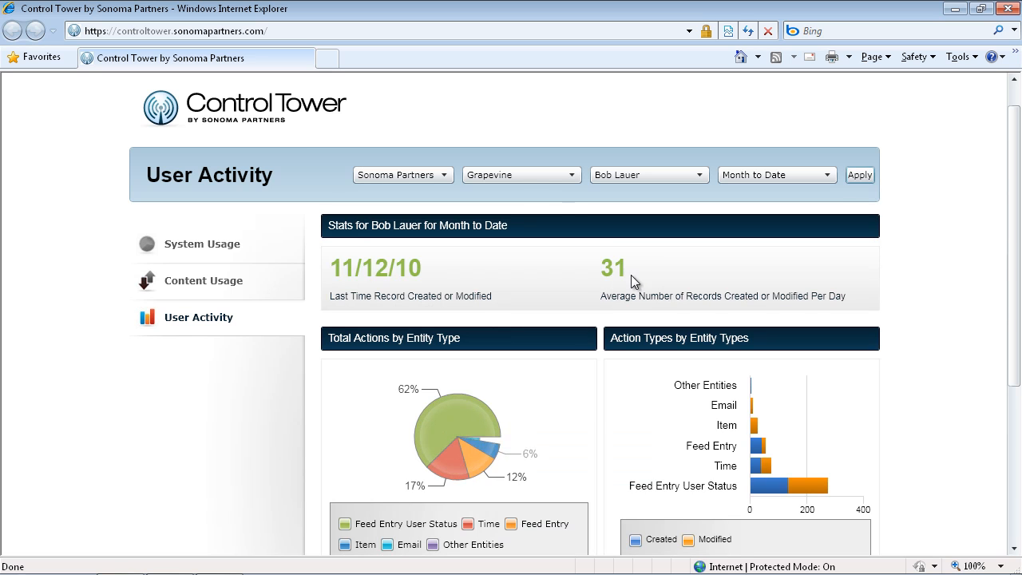
pyautogui.scroll(-3)
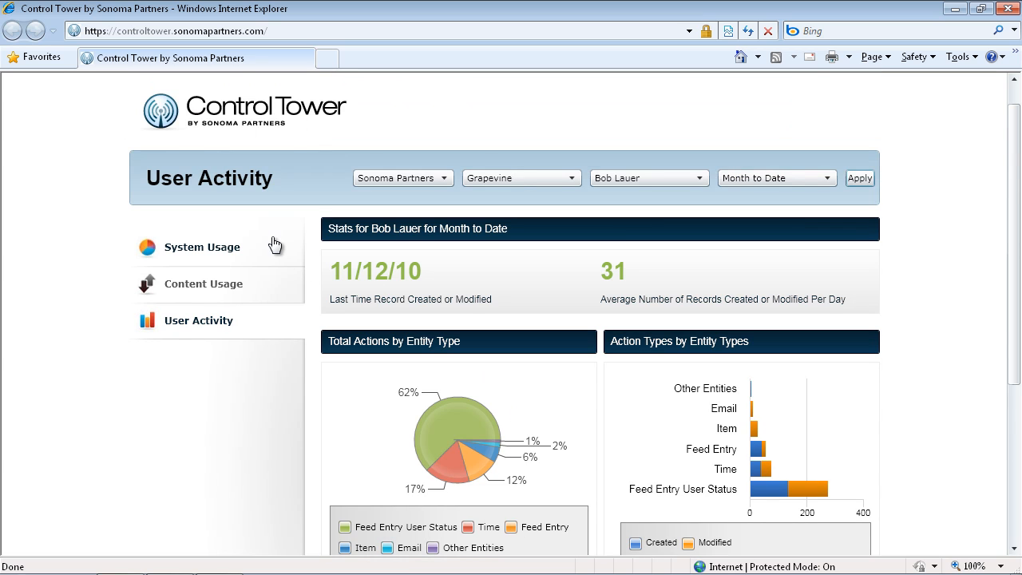
pyautogui.moveTo(206, 253)
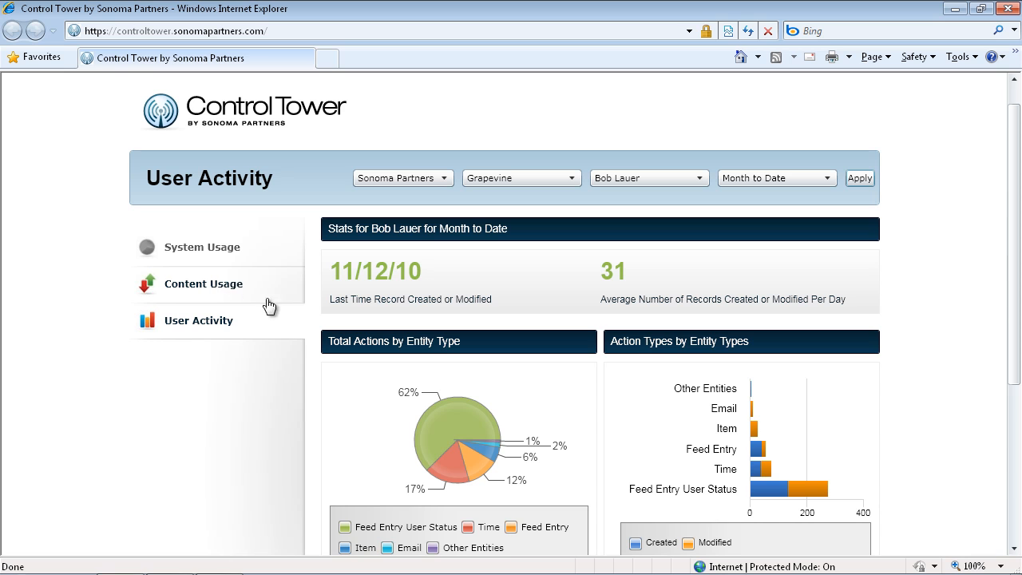
pyautogui.moveTo(210, 328)
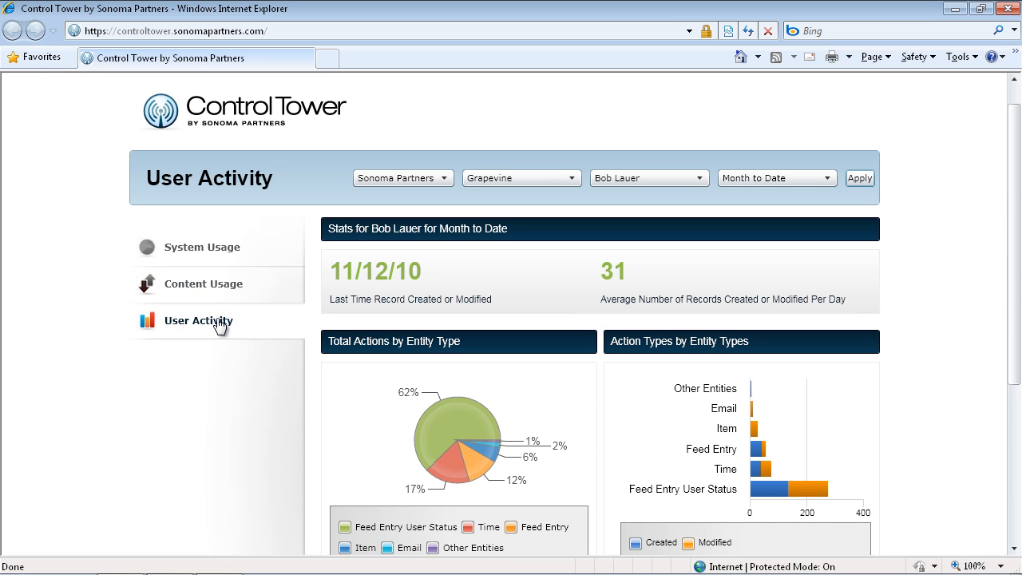